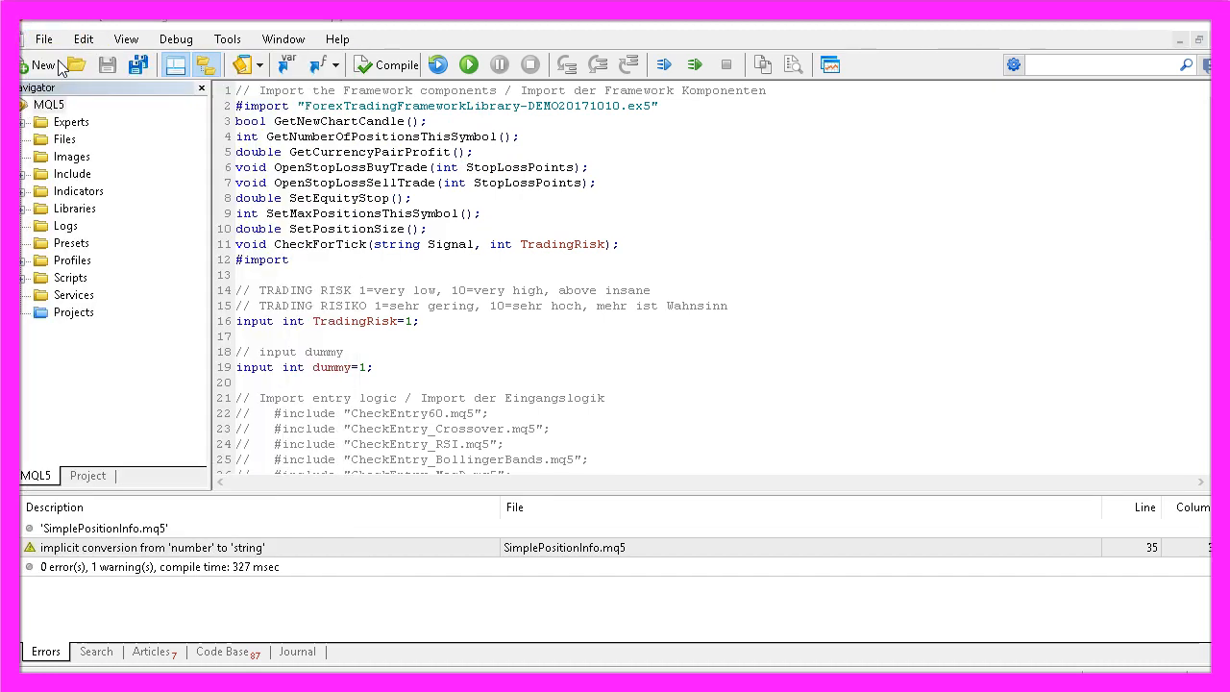
Create a new Expert Advisor from the template named Experts\SimplePositionInfo and finish the wizard.
click(42, 65)
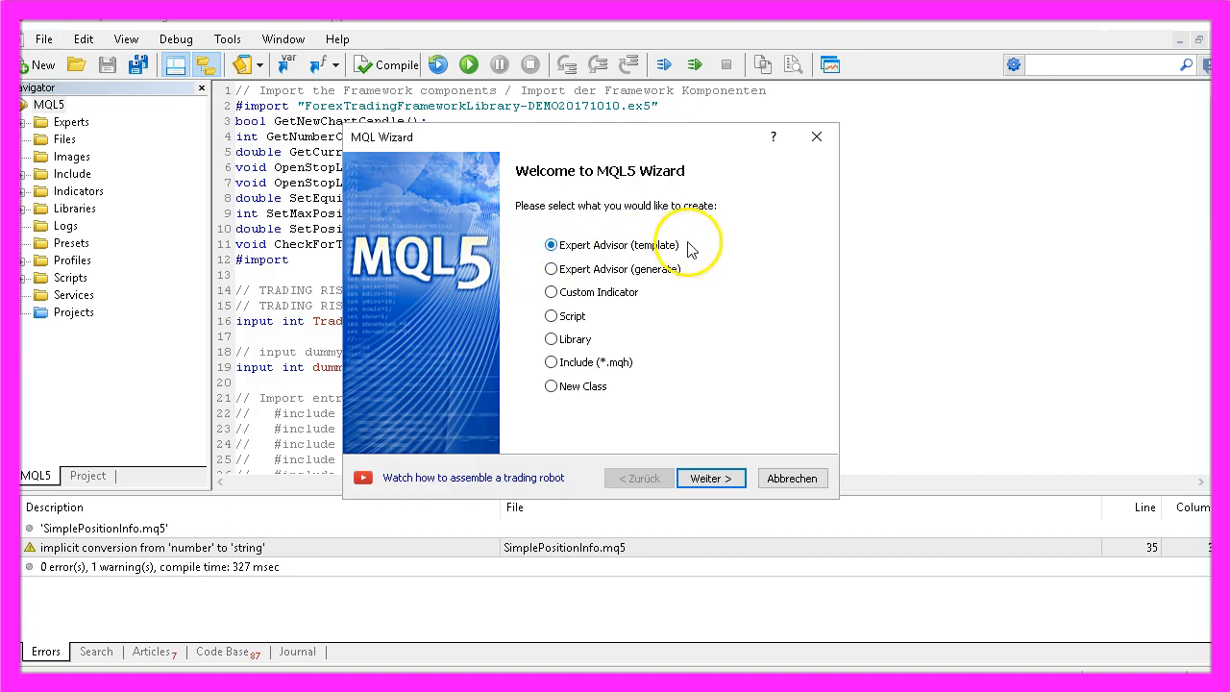
click(711, 477)
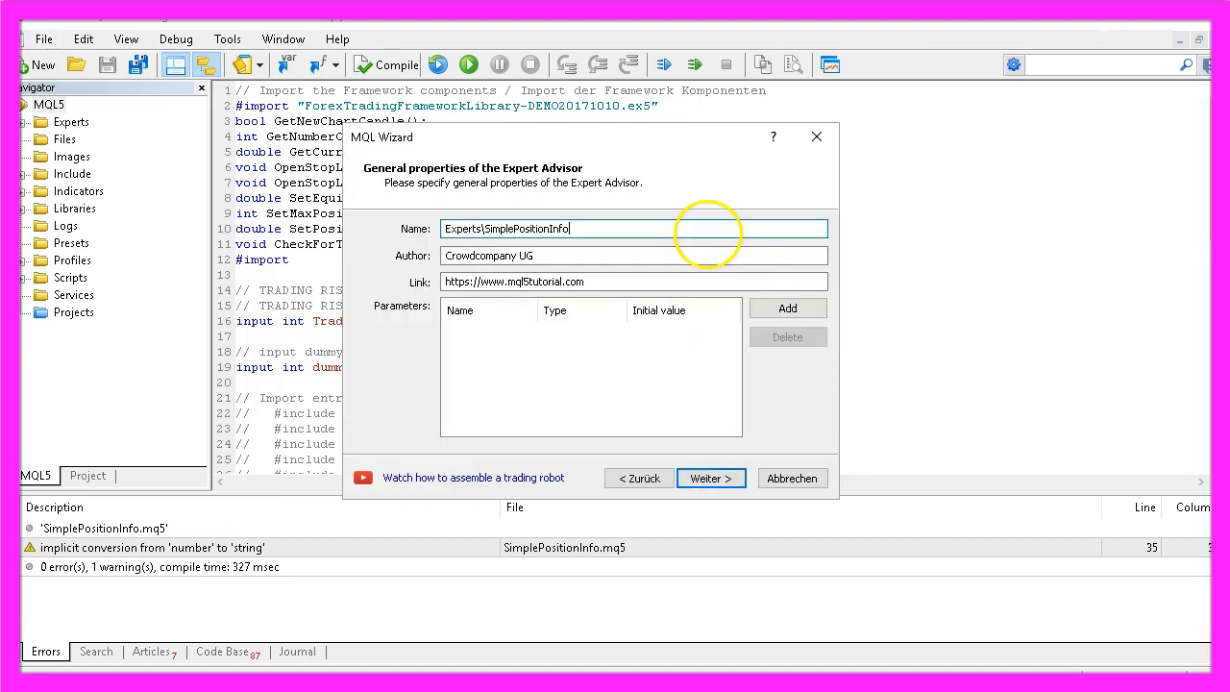
double_click(500, 229)
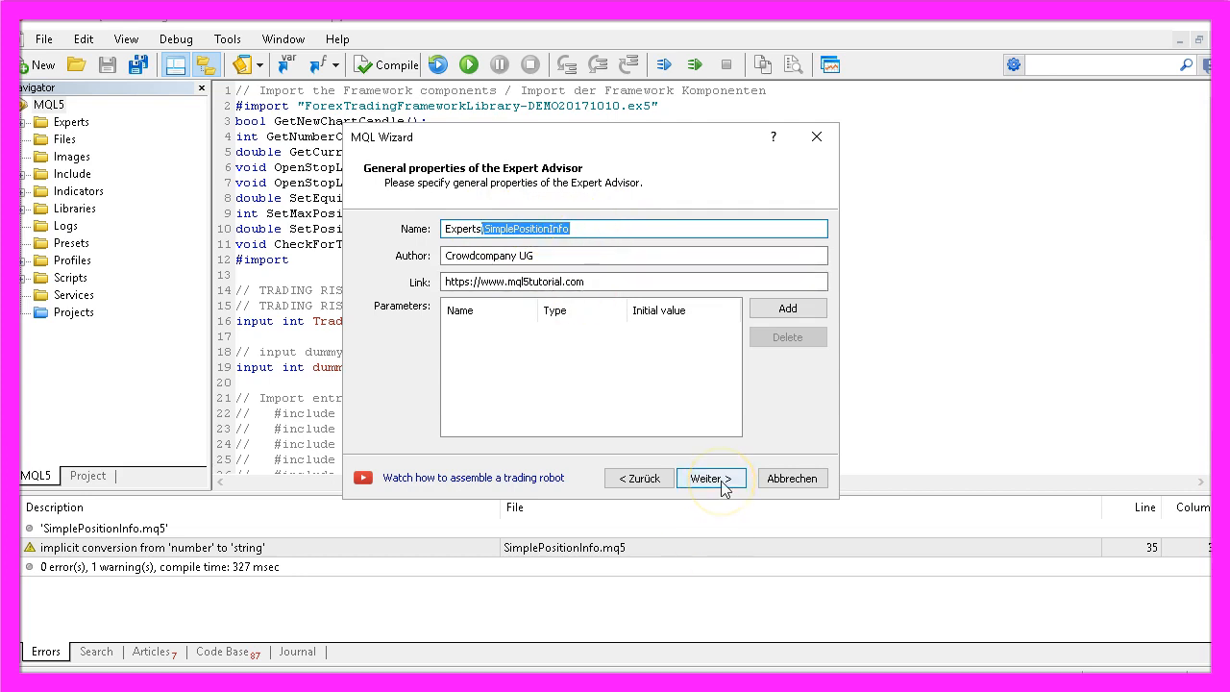
click(711, 477)
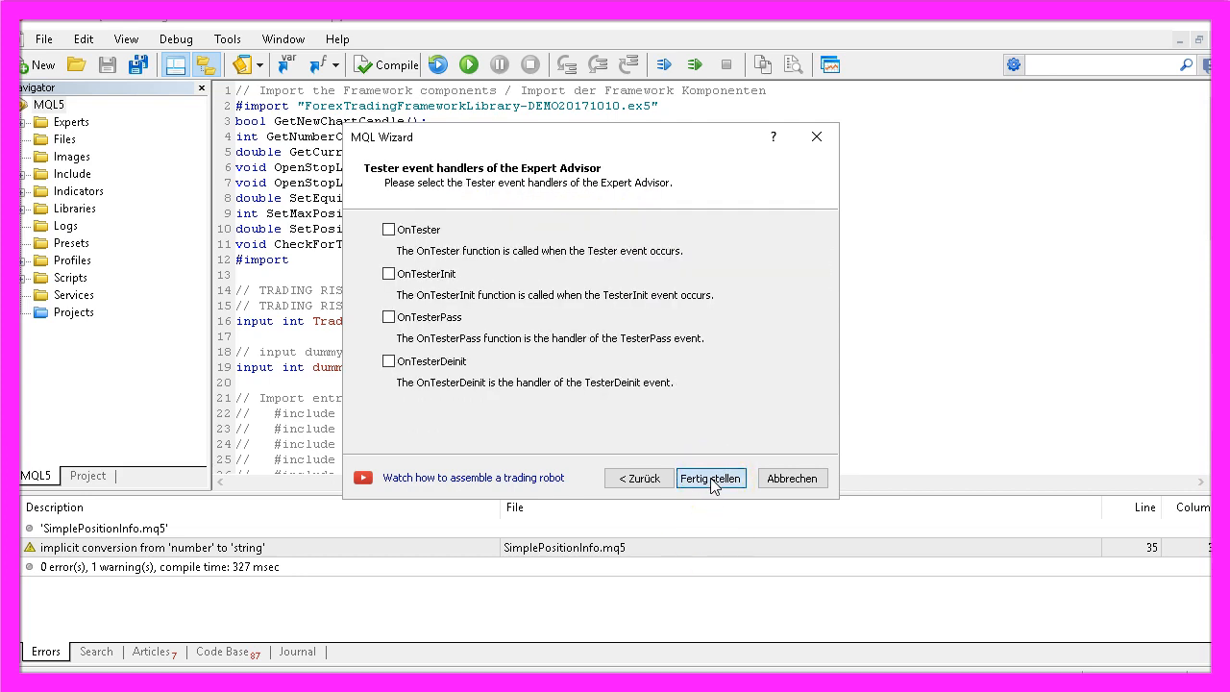
click(712, 477)
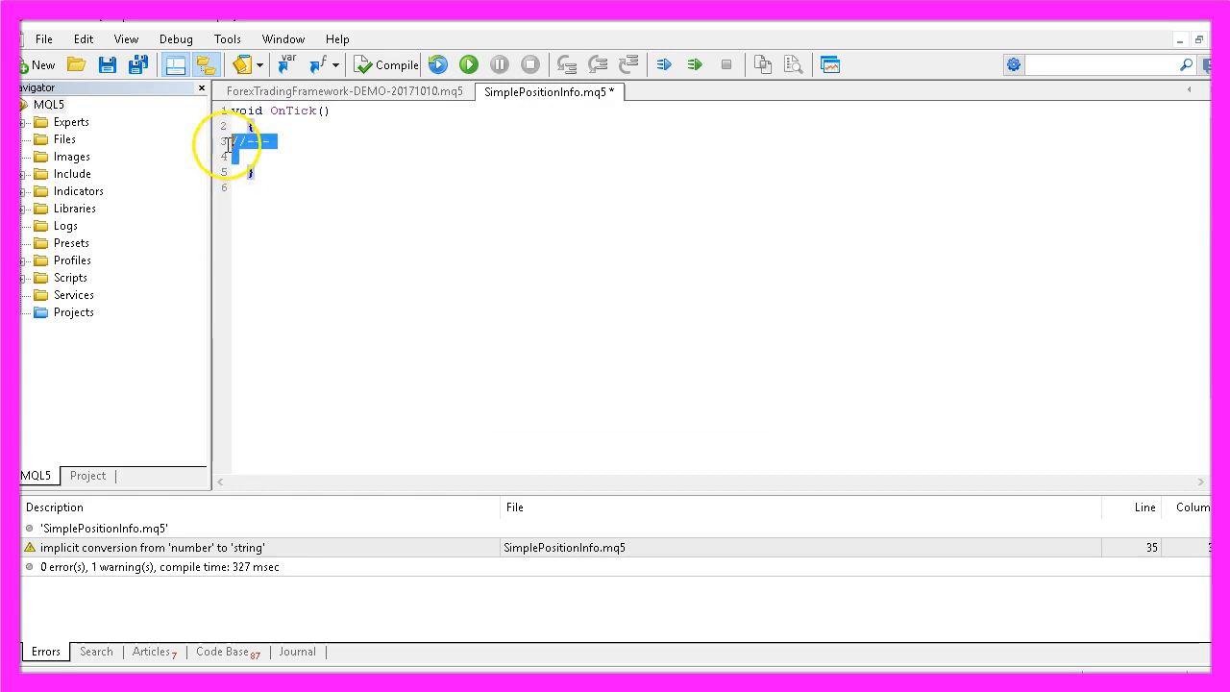
Strip OnTick to a PositionSelect(_Symbol) check with a countdown loop calling PositionGetTicket(i).
key(Delete)
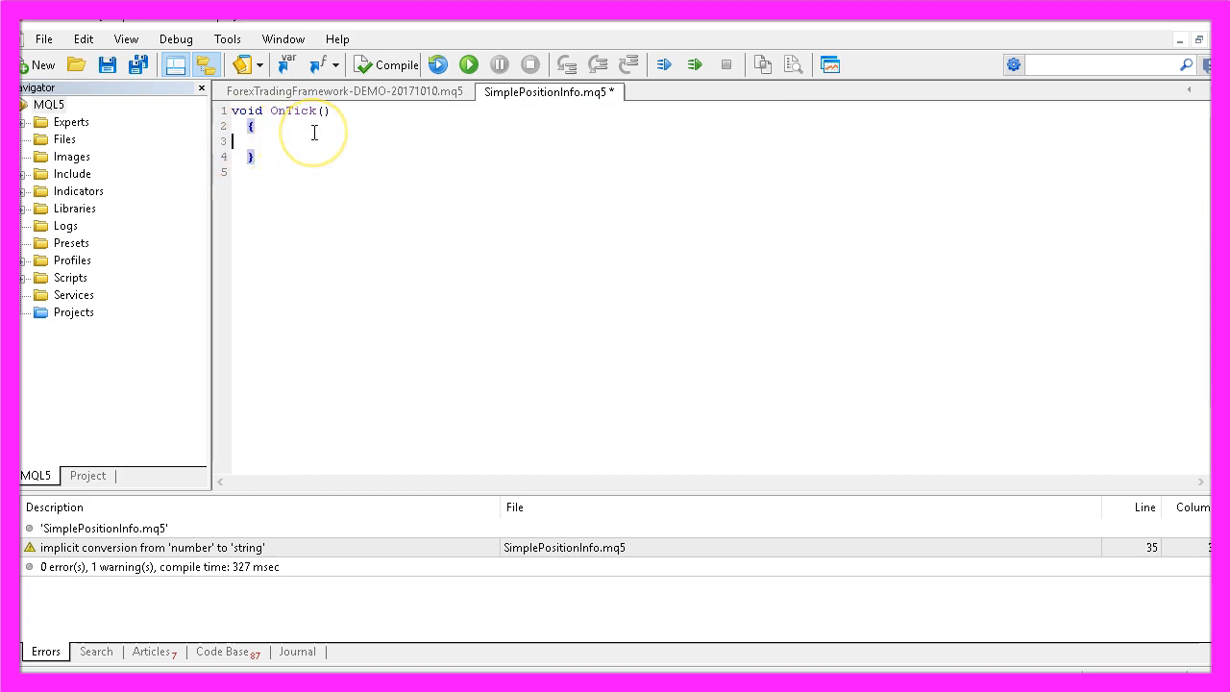
text(// if positions for this currency pair exist)
text(if (PositionSelect(_Symbol)==true))
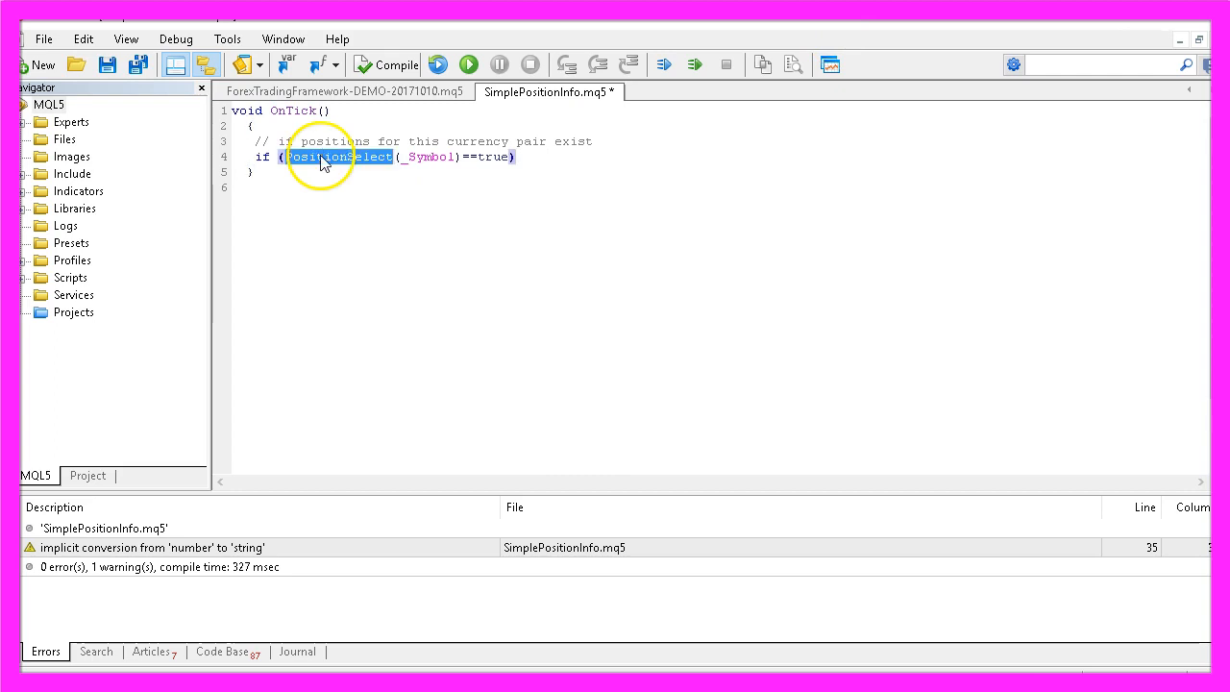
double_click(430, 157)
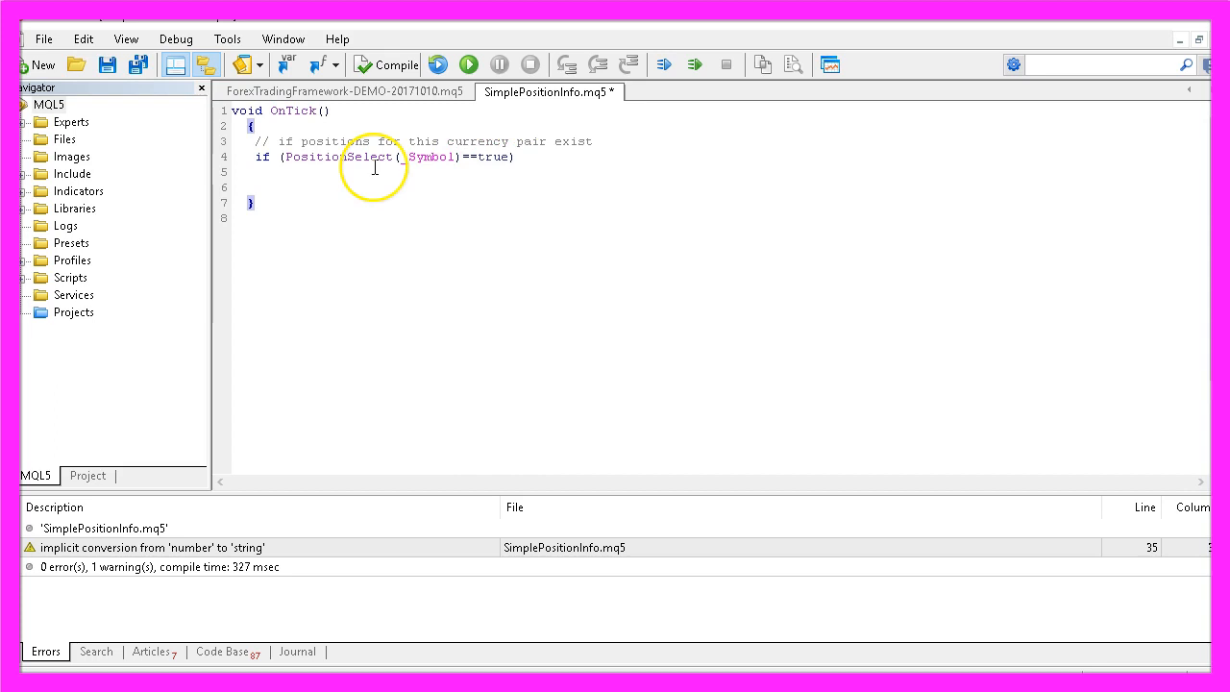
text({)
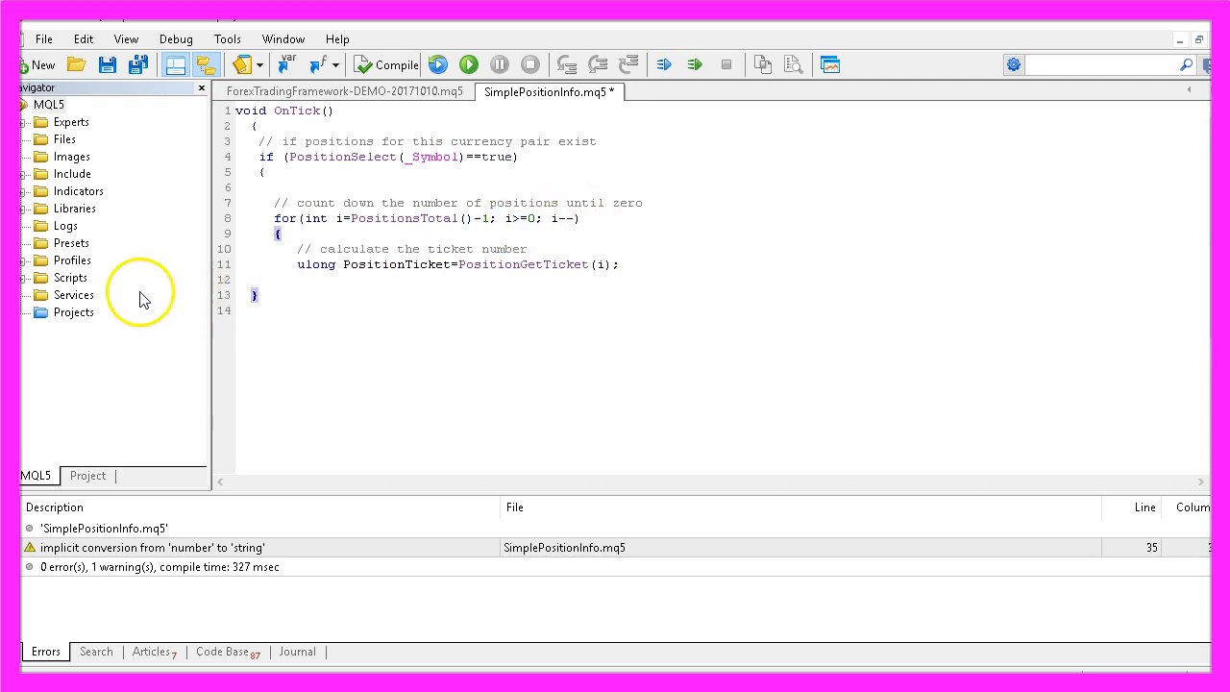
Read each position's symbol and PositionPriceOpen via PositionGetString and PositionGetDouble(POSITION_PRICE_OPEN).
double_click(523, 266)
text(string PositionSymbol=PositionGetString(POSITION_SYMBOL);)
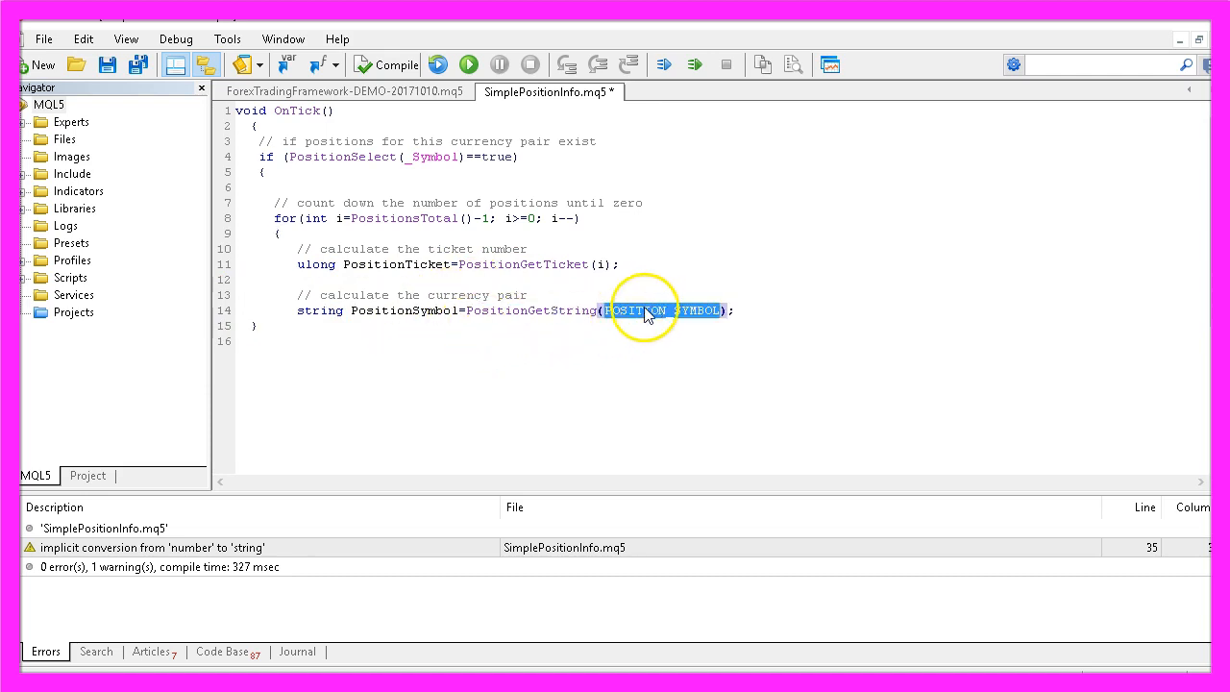
text(double PositionPriceOpen = PositionGetDouble(POSITION_PRICE_OPEN);)
text(// calculate the open price for the position)
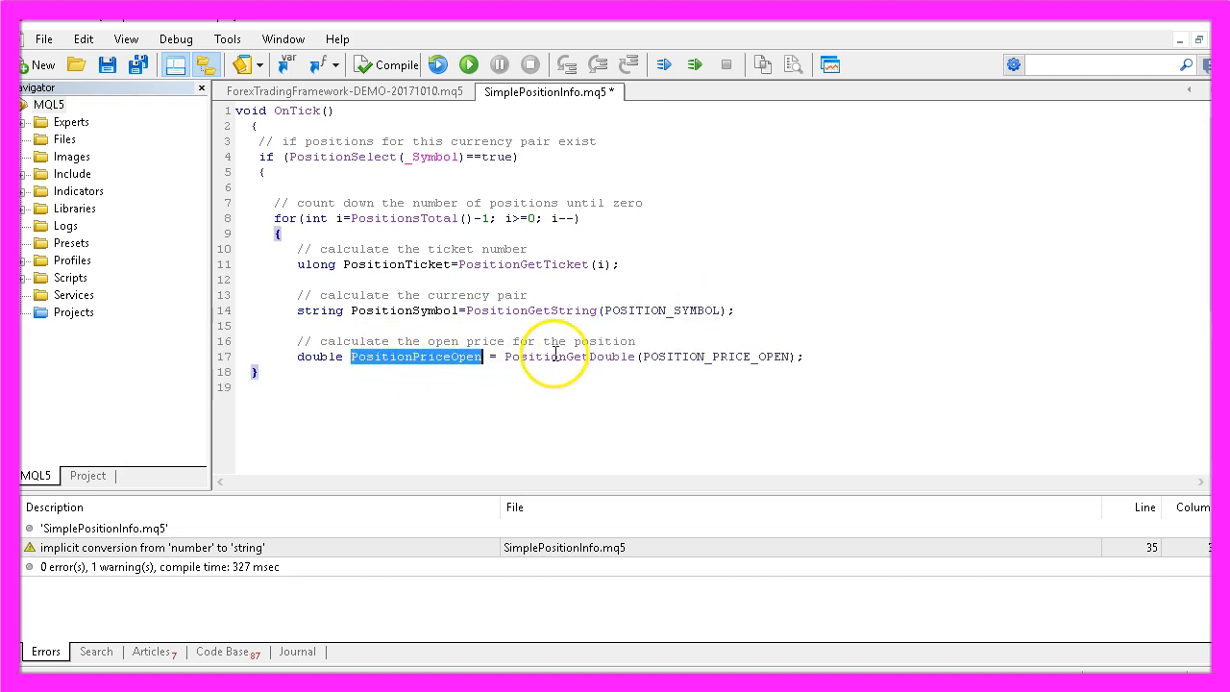
double_click(569, 356)
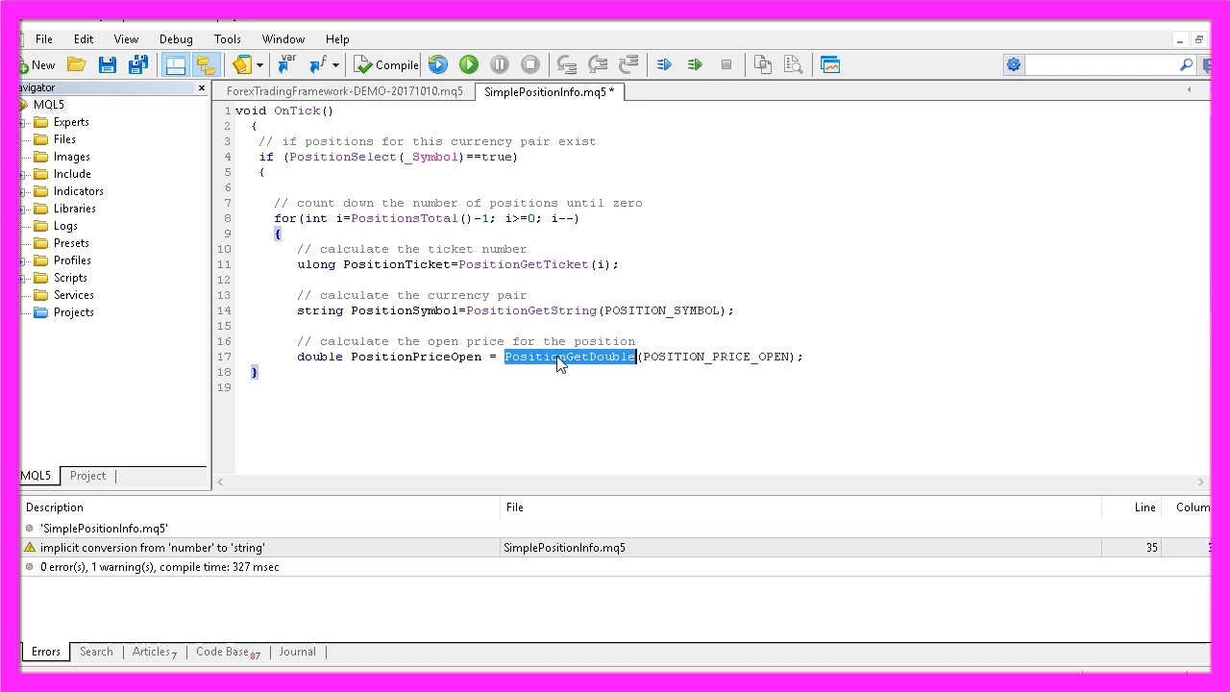
double_click(715, 356)
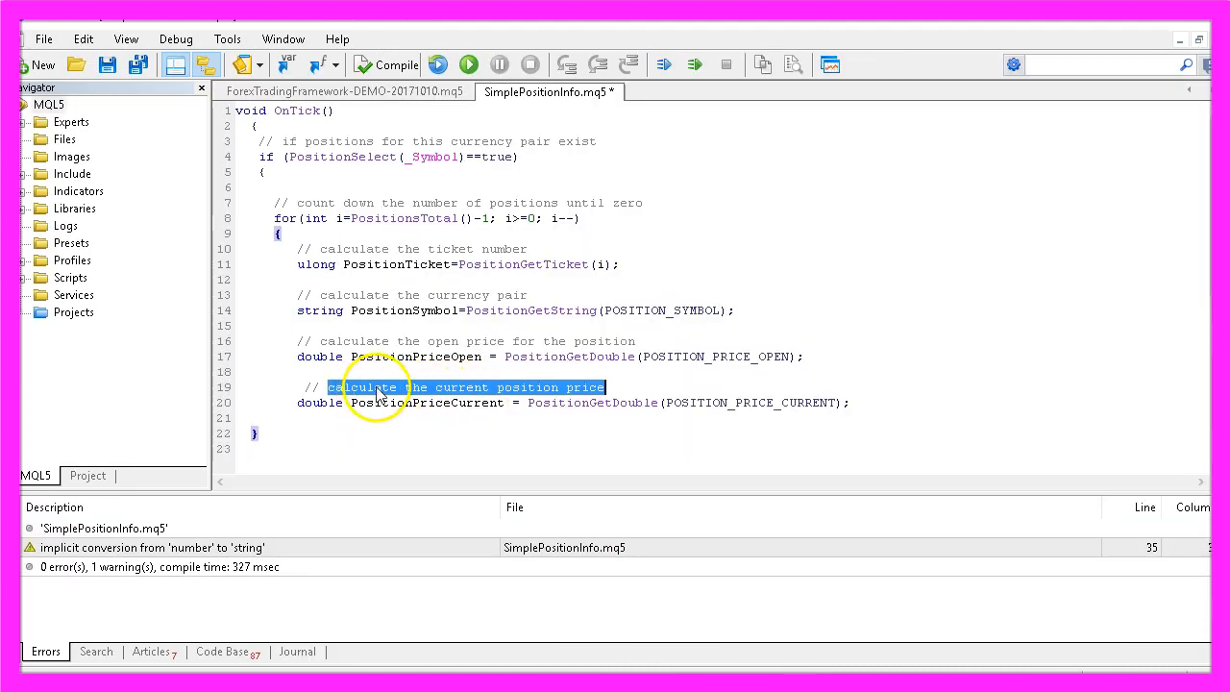
Add the current price, profit and swap lines using POSITION_PRICE_CURRENT, POSITION_PROFIT and POSITION_SWAP.
click(580, 404)
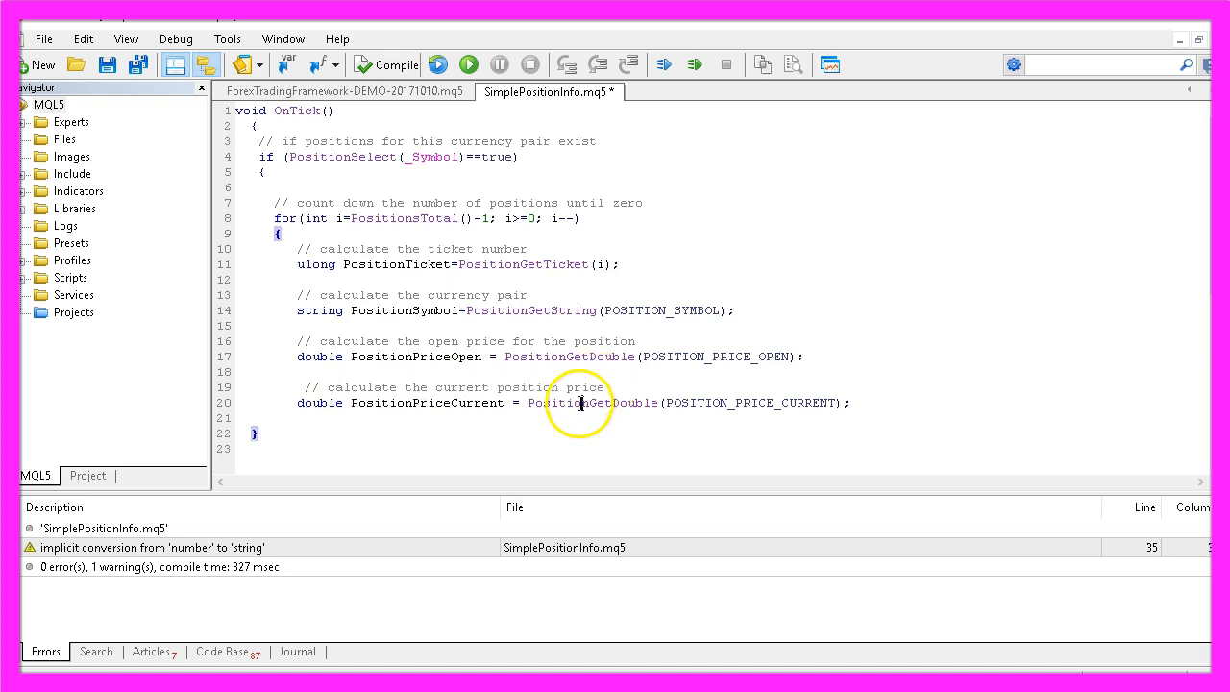
double_click(749, 404)
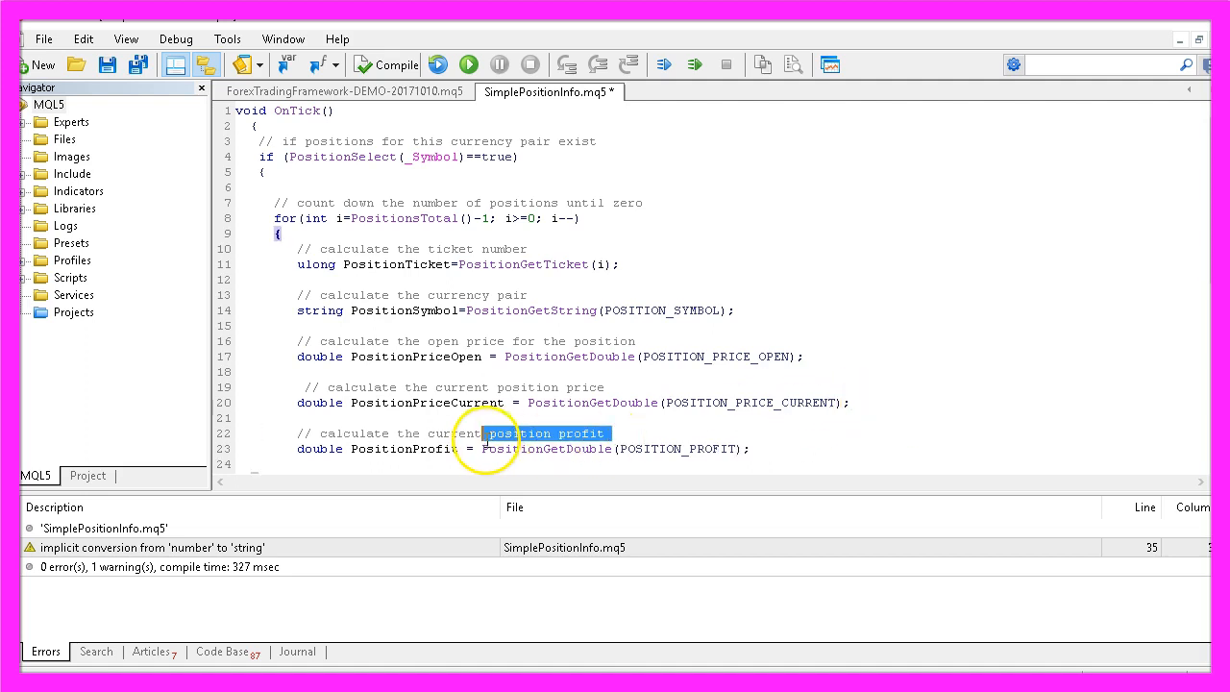
mouse_move(484, 438)
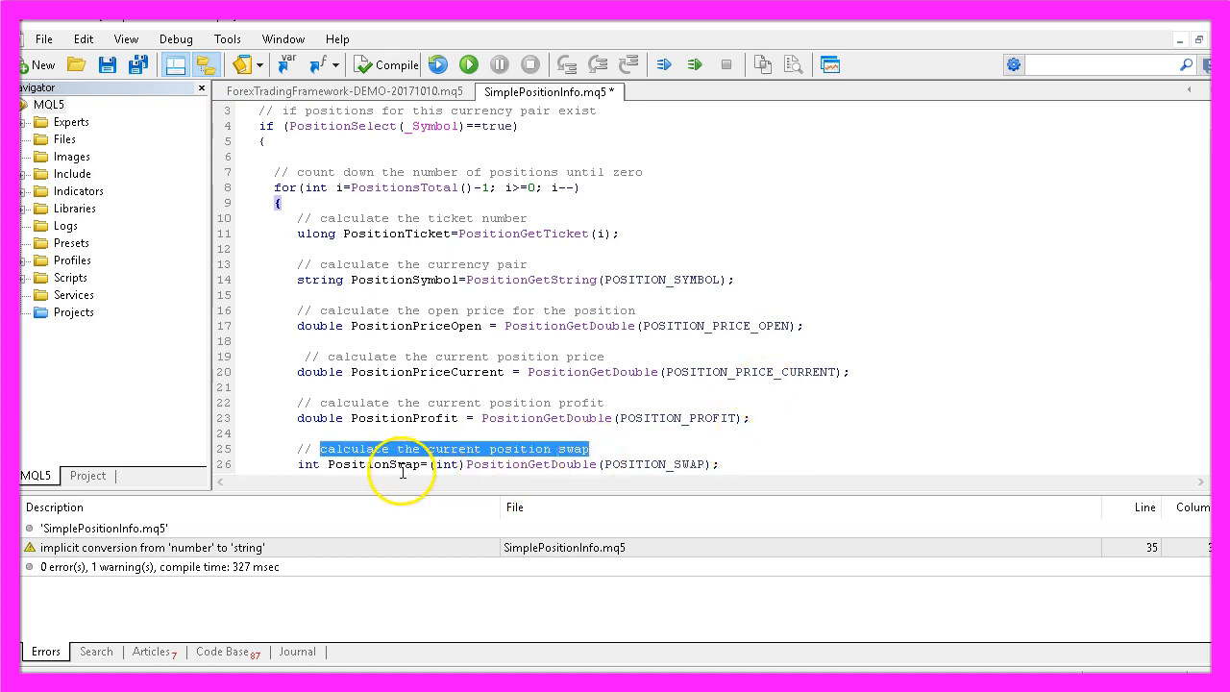
double_click(373, 463)
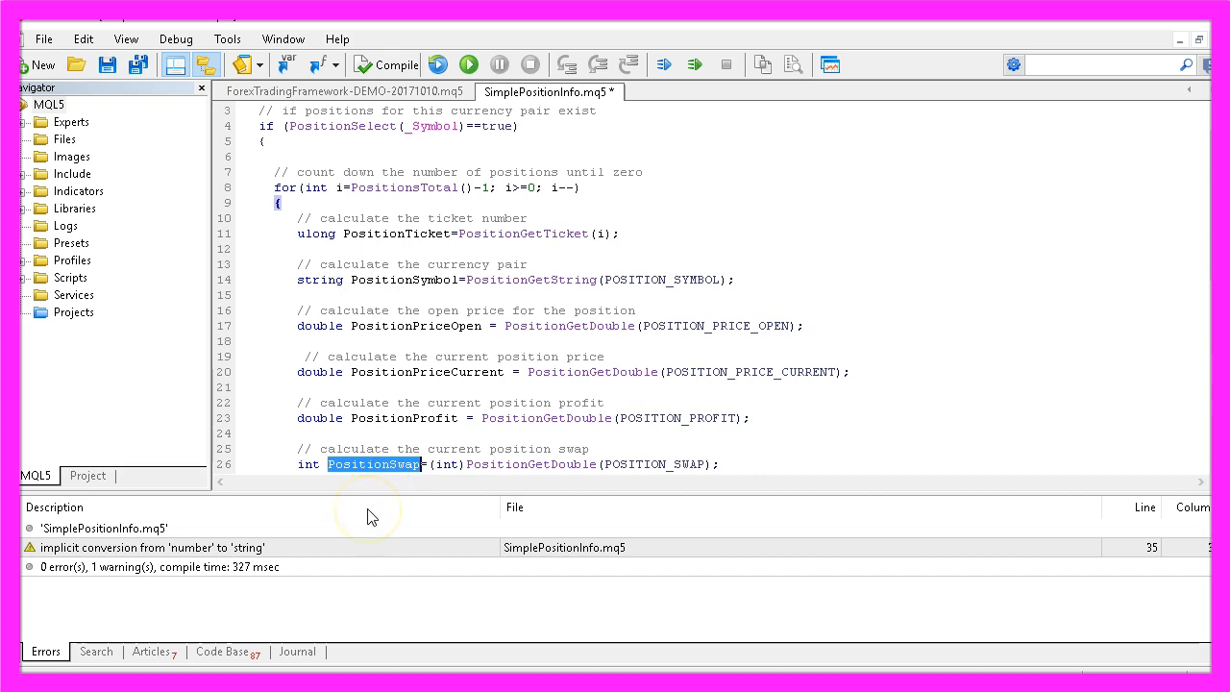
mouse_move(573, 513)
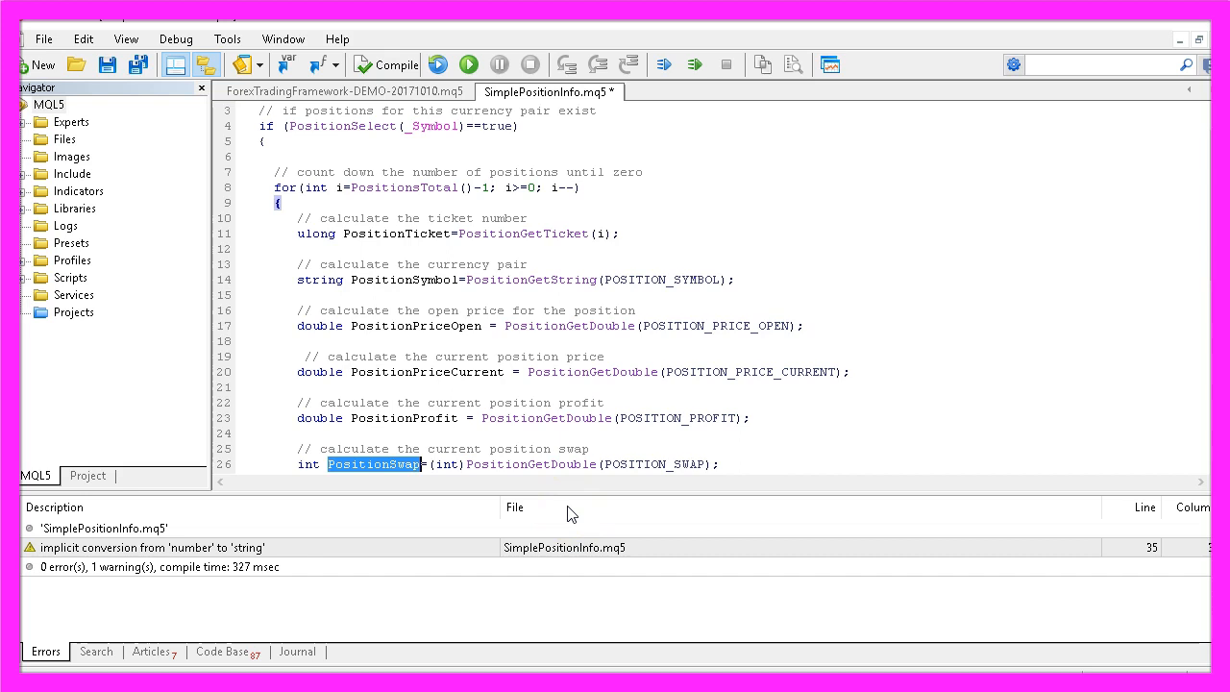
double_click(530, 463)
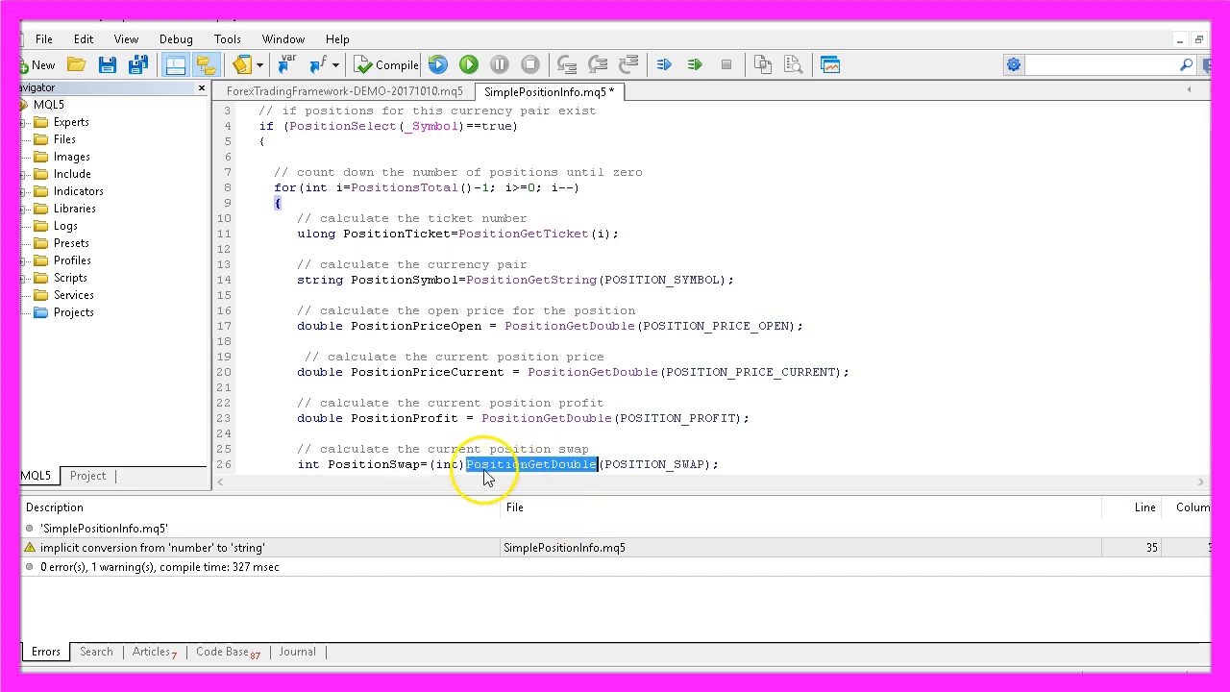
mouse_move(625, 463)
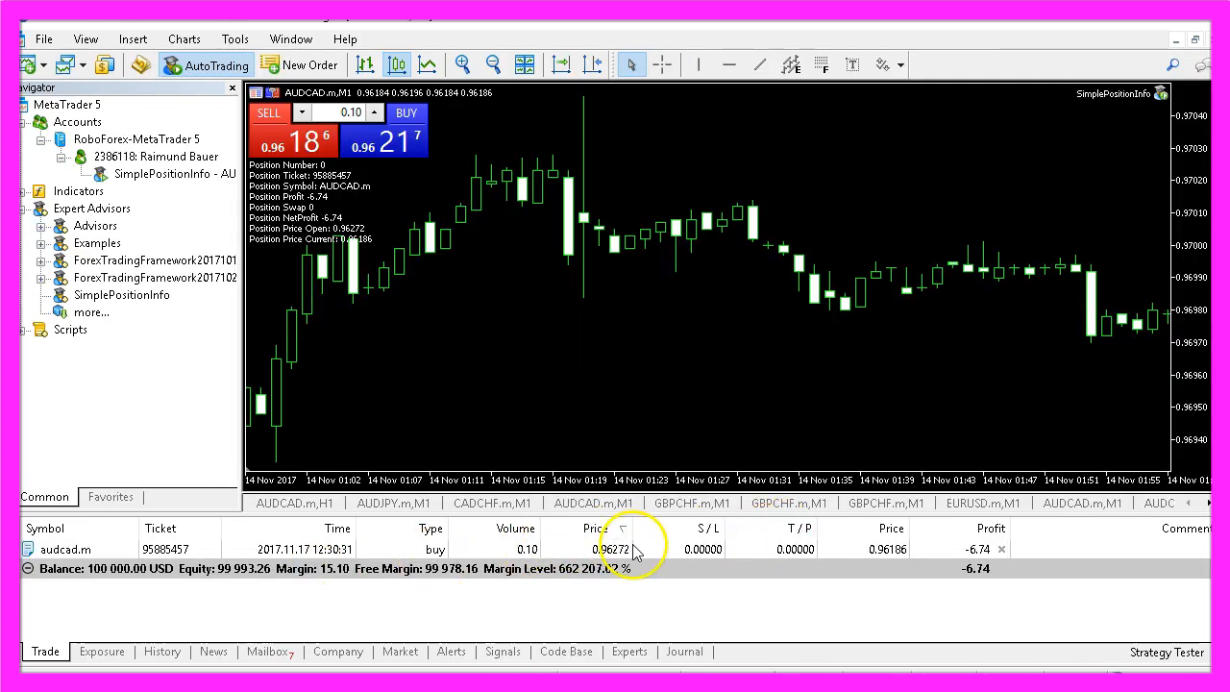
mouse_move(773, 542)
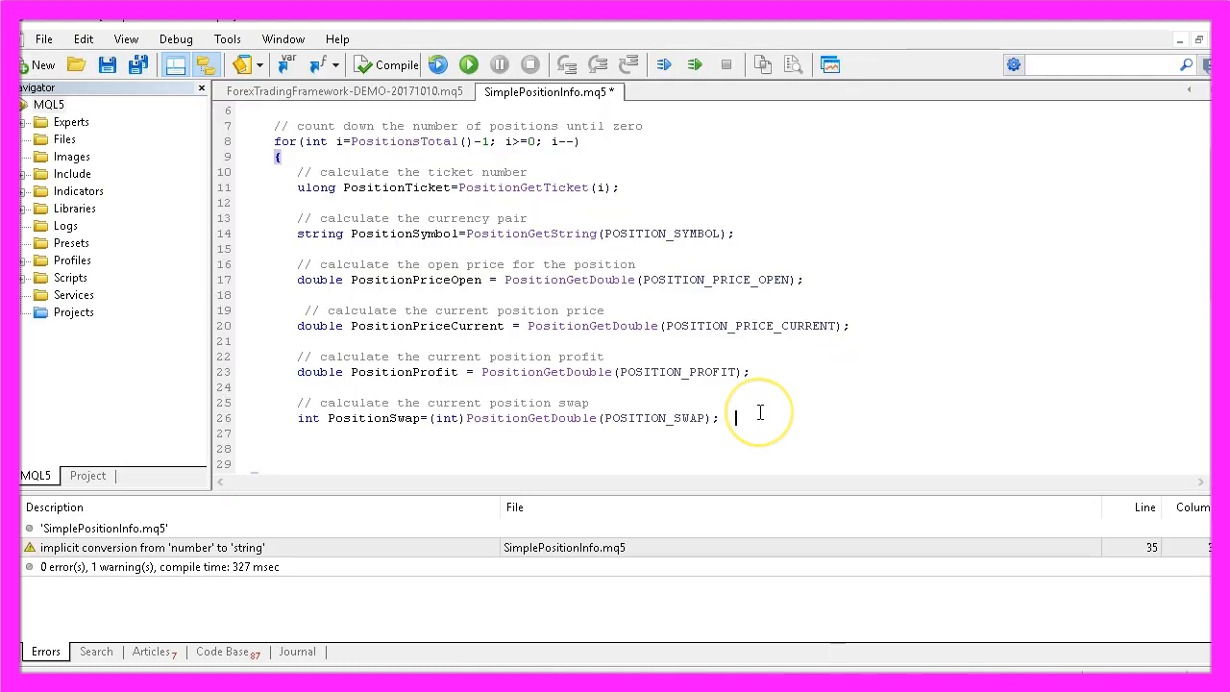
Compute the position's net profit and guard the output with if (PositionSymbol ==_Symbol).
text(// calculate the current position net profit)
click(746, 463)
text(double PositionNetProfit=PositionProfit+PositionSwap;)
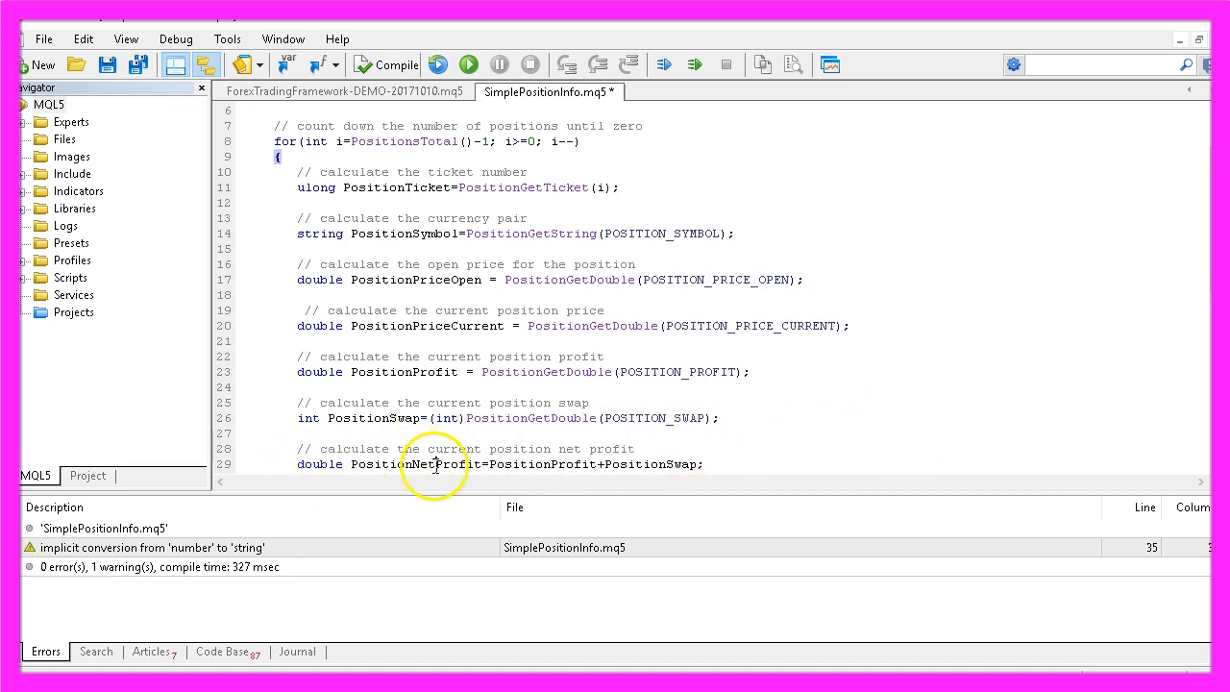
double_click(542, 463)
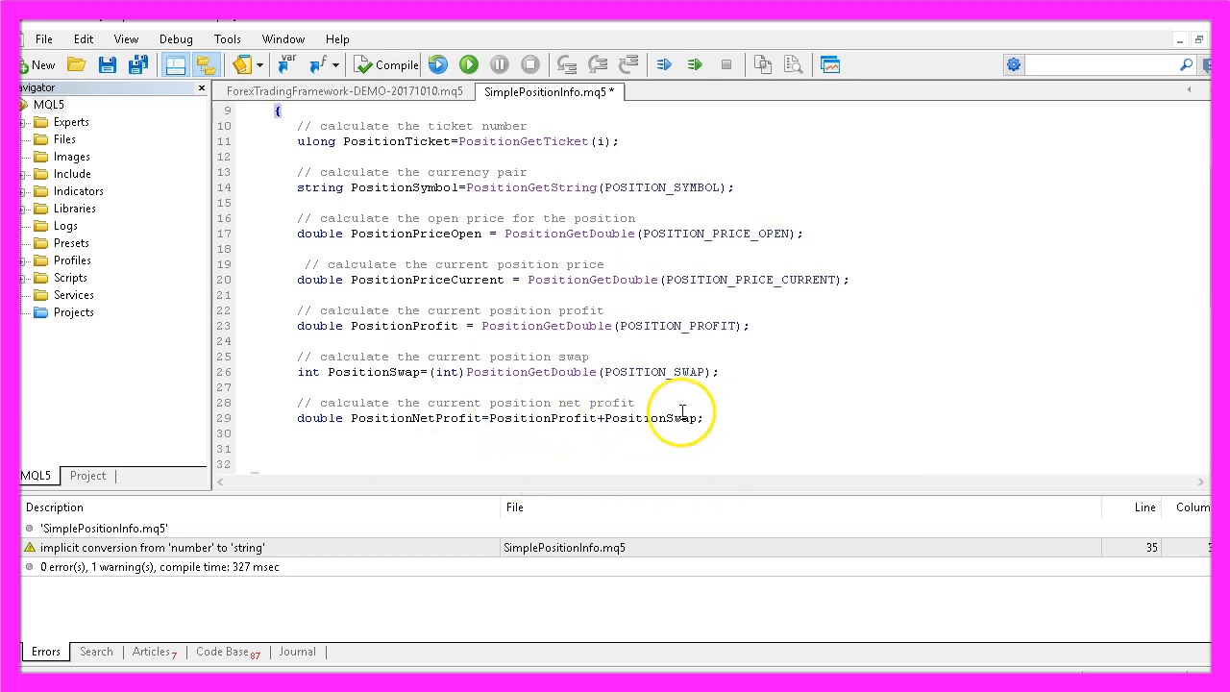
text(if (PositionSymbol ==_Symbol))
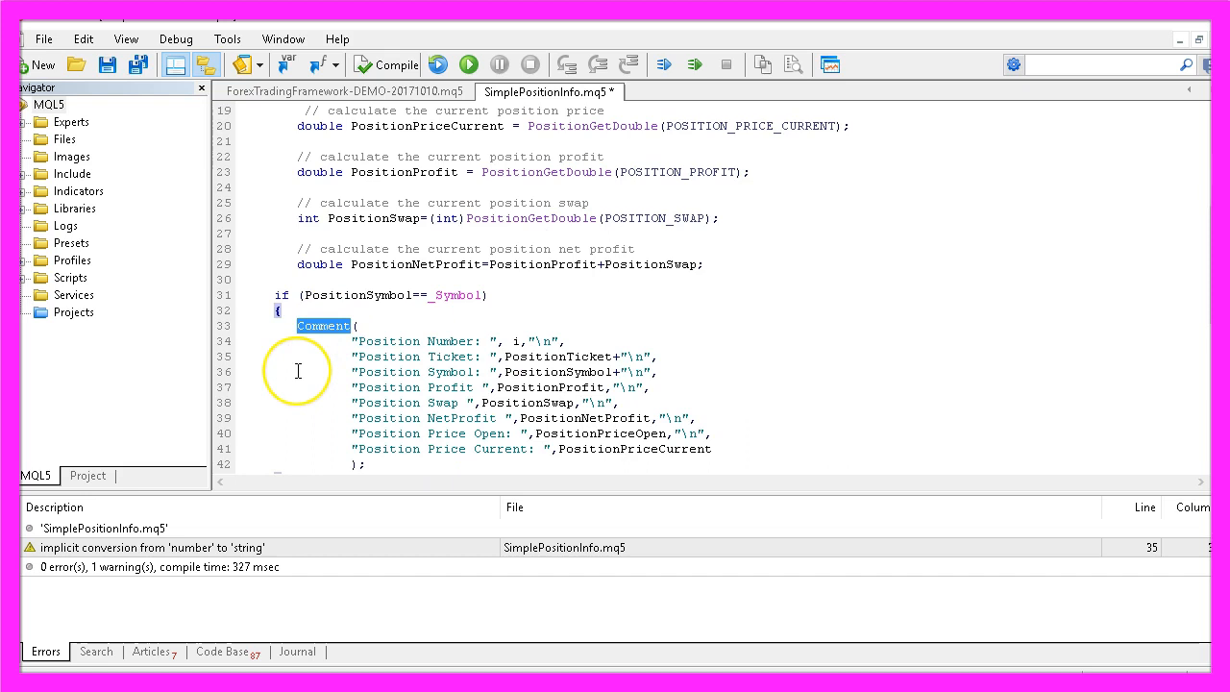
mouse_move(350, 365)
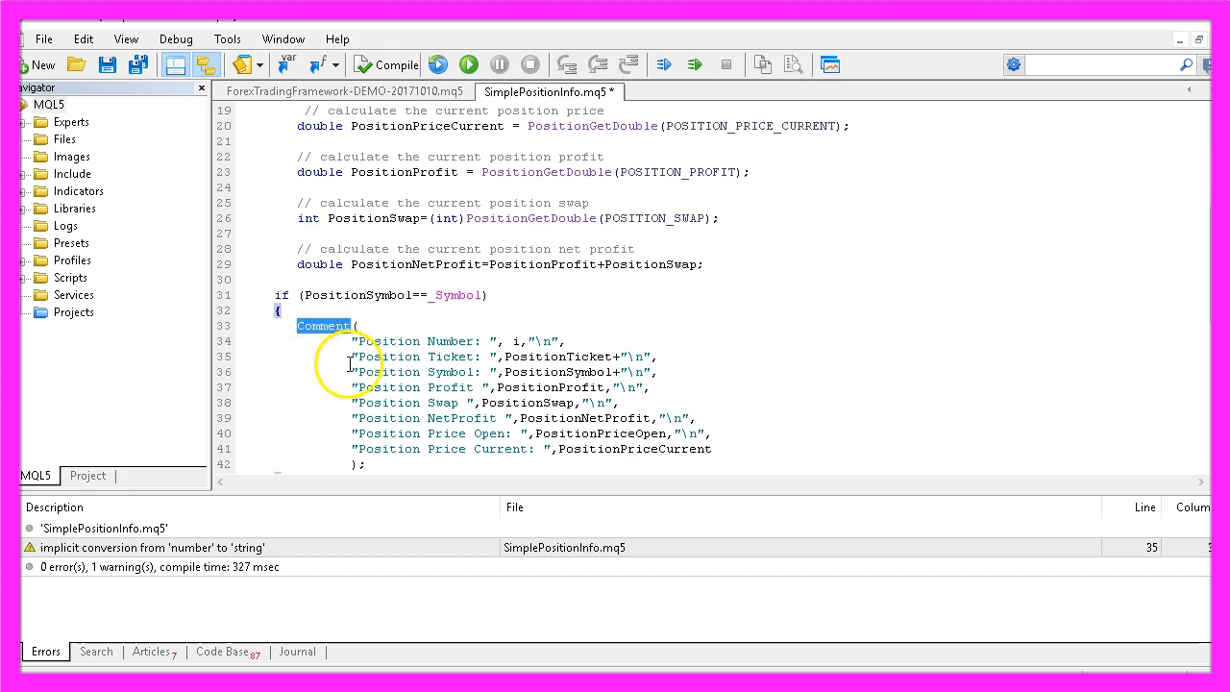
click(527, 340)
text( //)
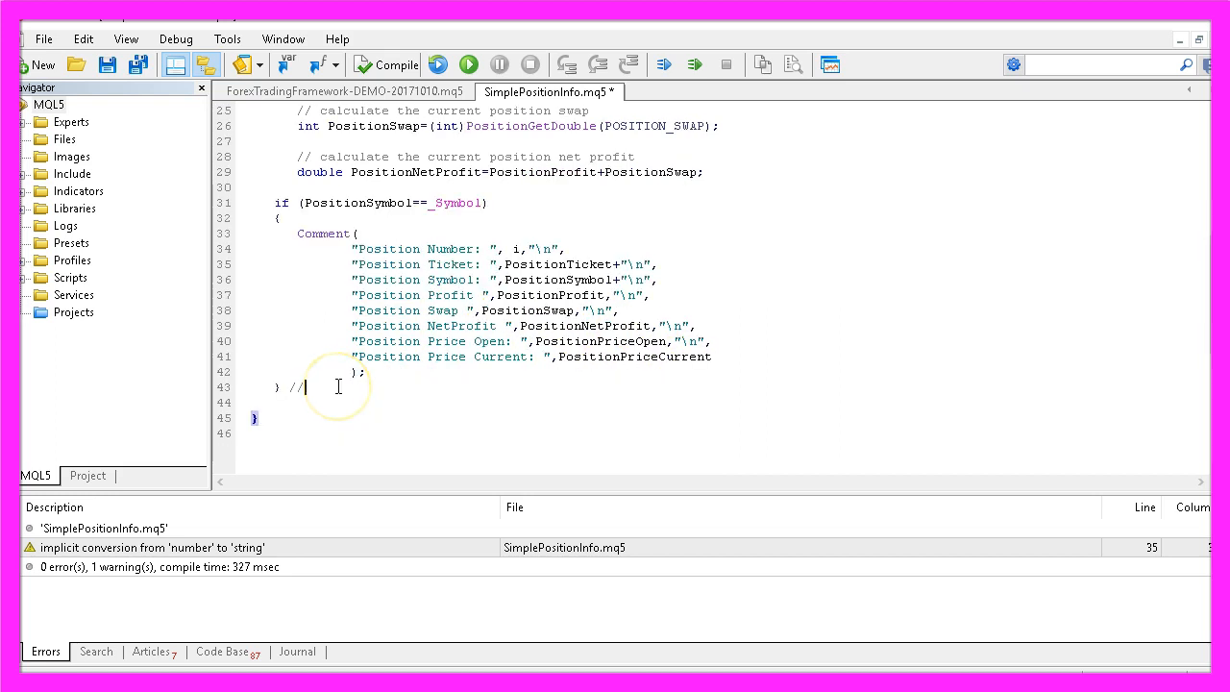
Comment each closing brace as // if end, // for end and // OnTick end, then compile.
text(if)
click(721, 419)
text( // OnTick)
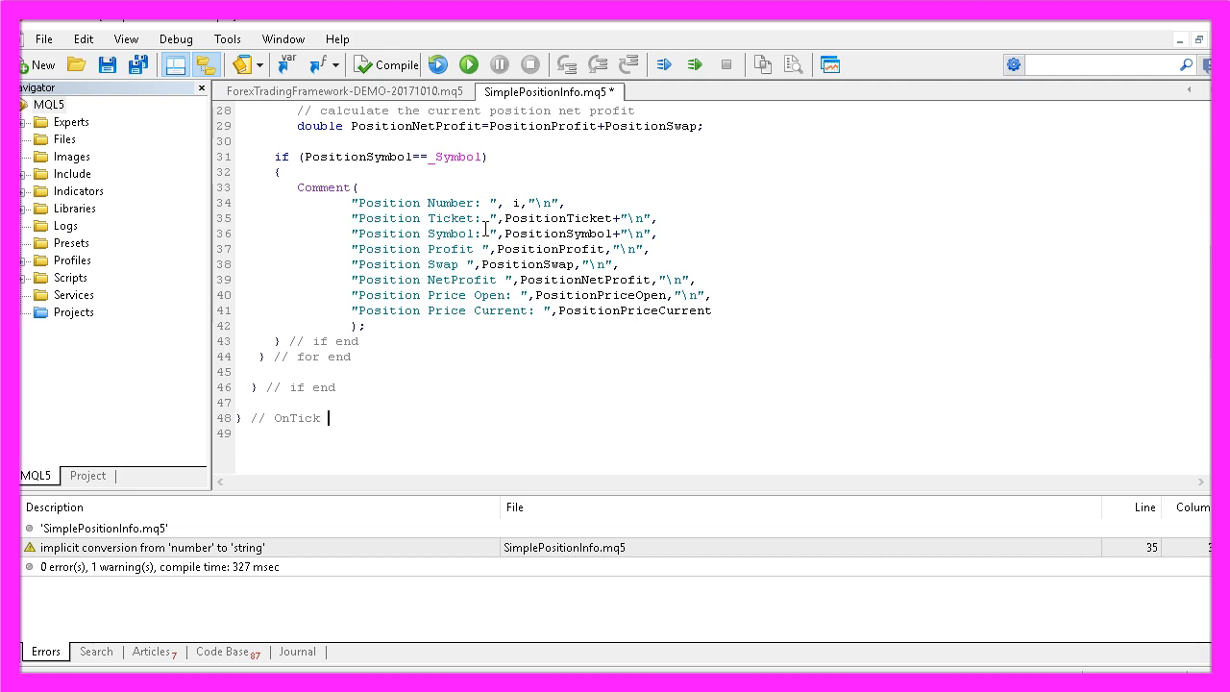
text(end)
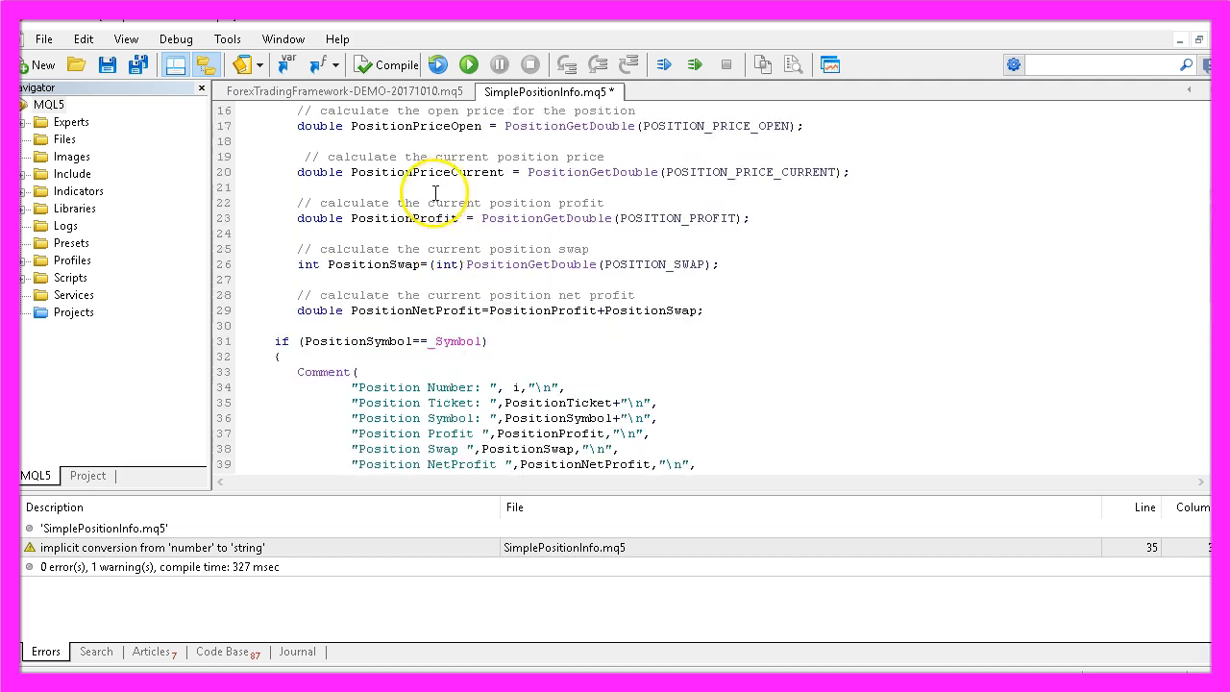
scroll(up, 3)
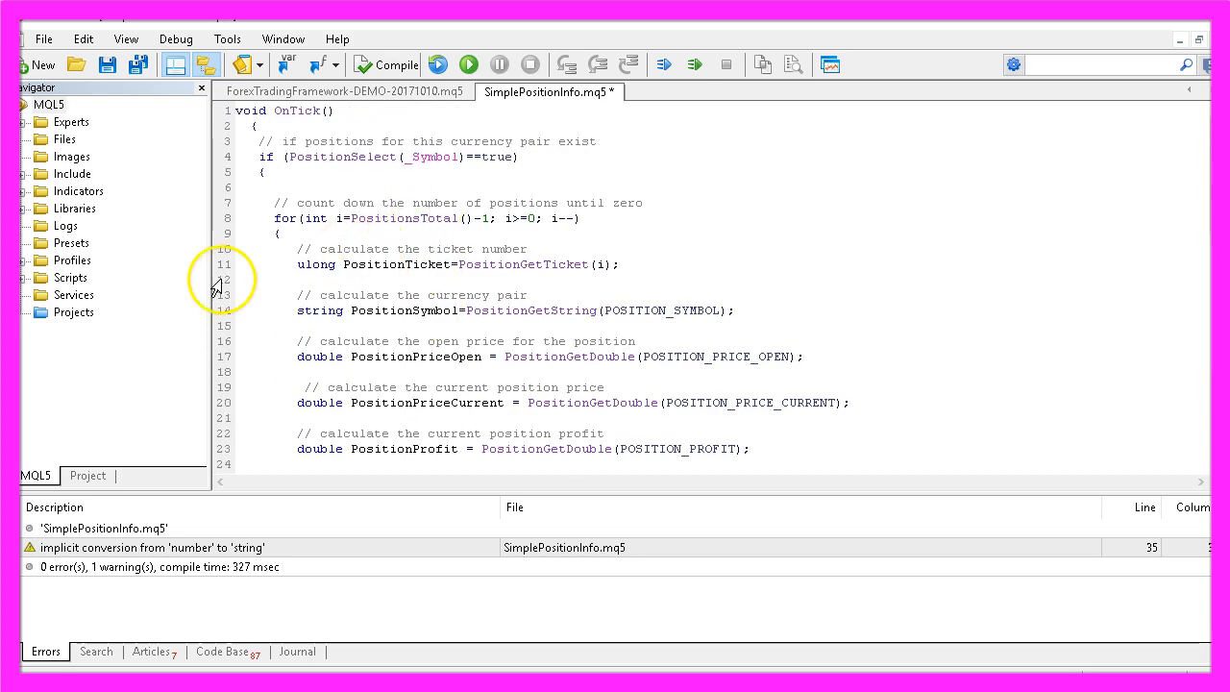
mouse_move(375, 246)
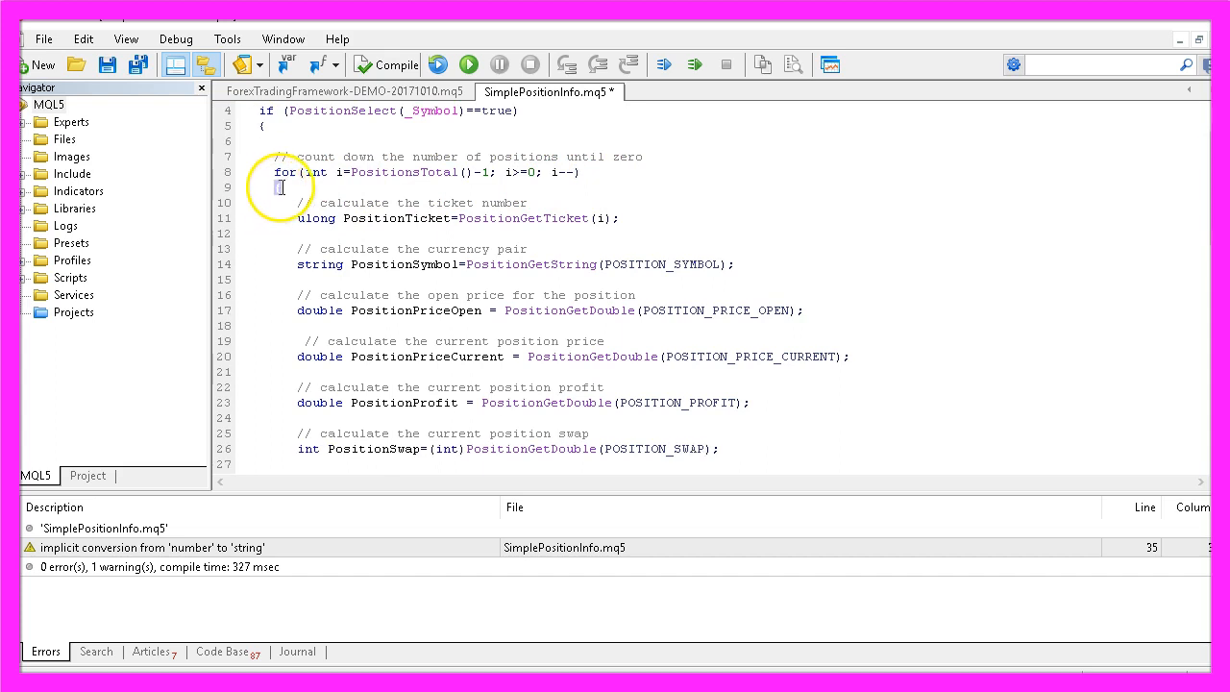
scroll(down, 3)
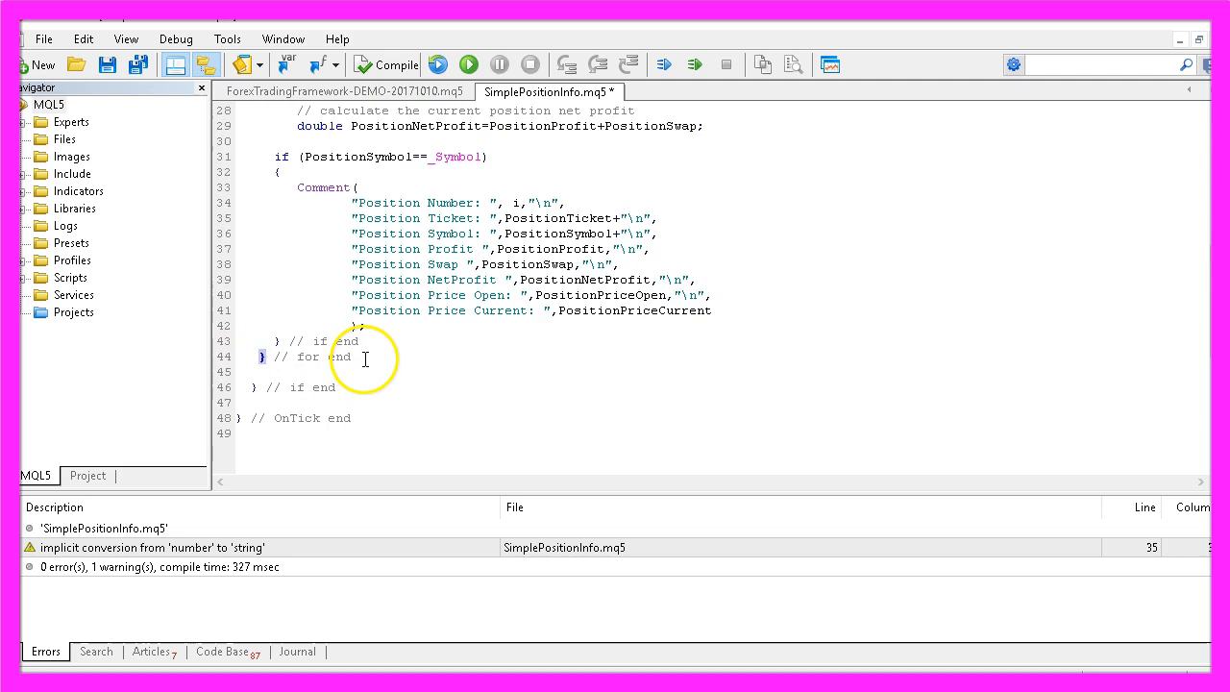
click(384, 66)
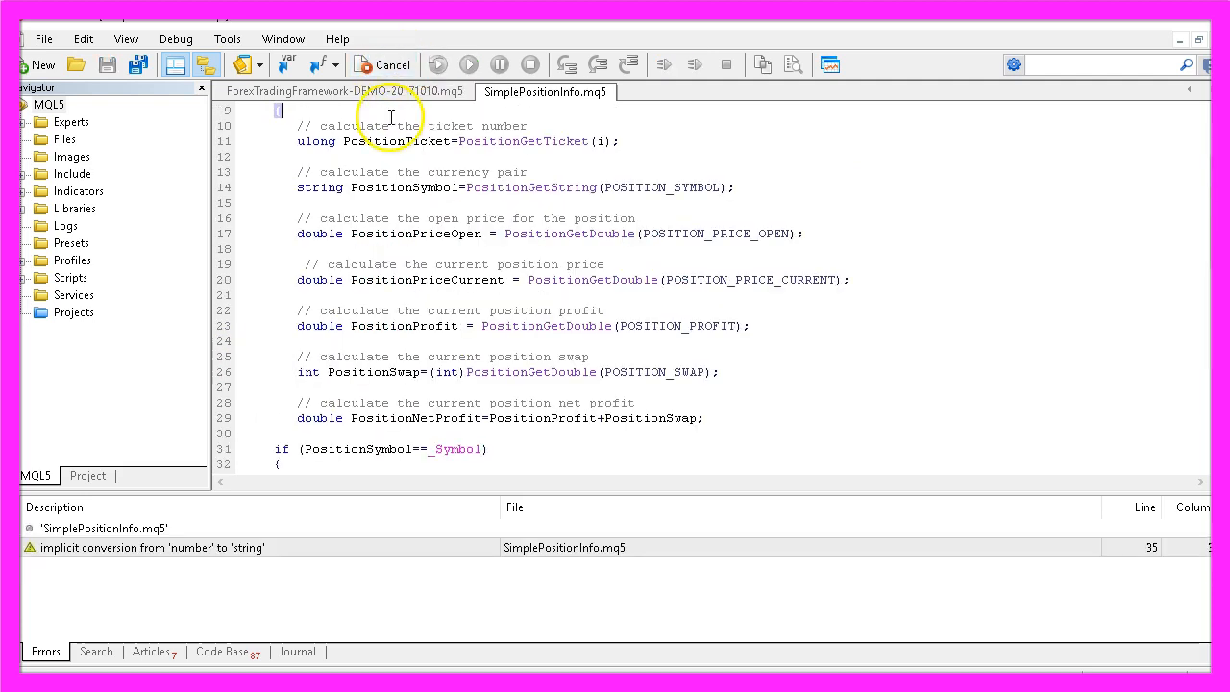
Recompile SimplePositionInfo with zero errors and activate the MetaTrader 5 trading terminal.
click(383, 66)
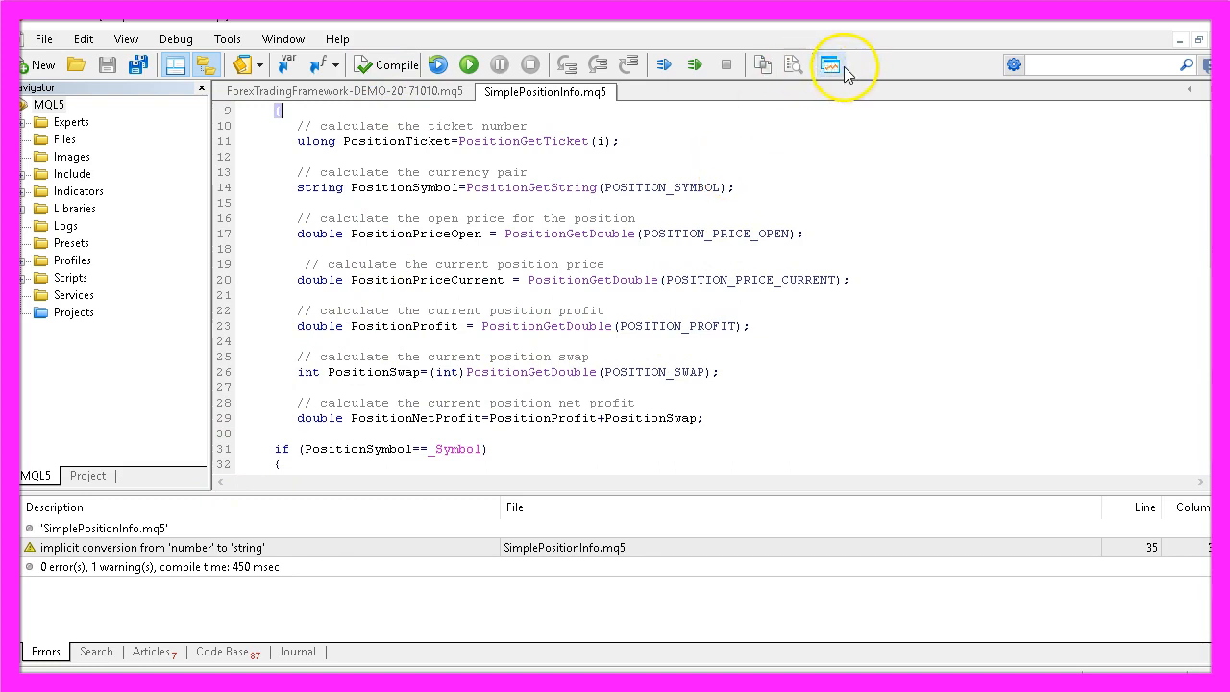
mouse_move(830, 65)
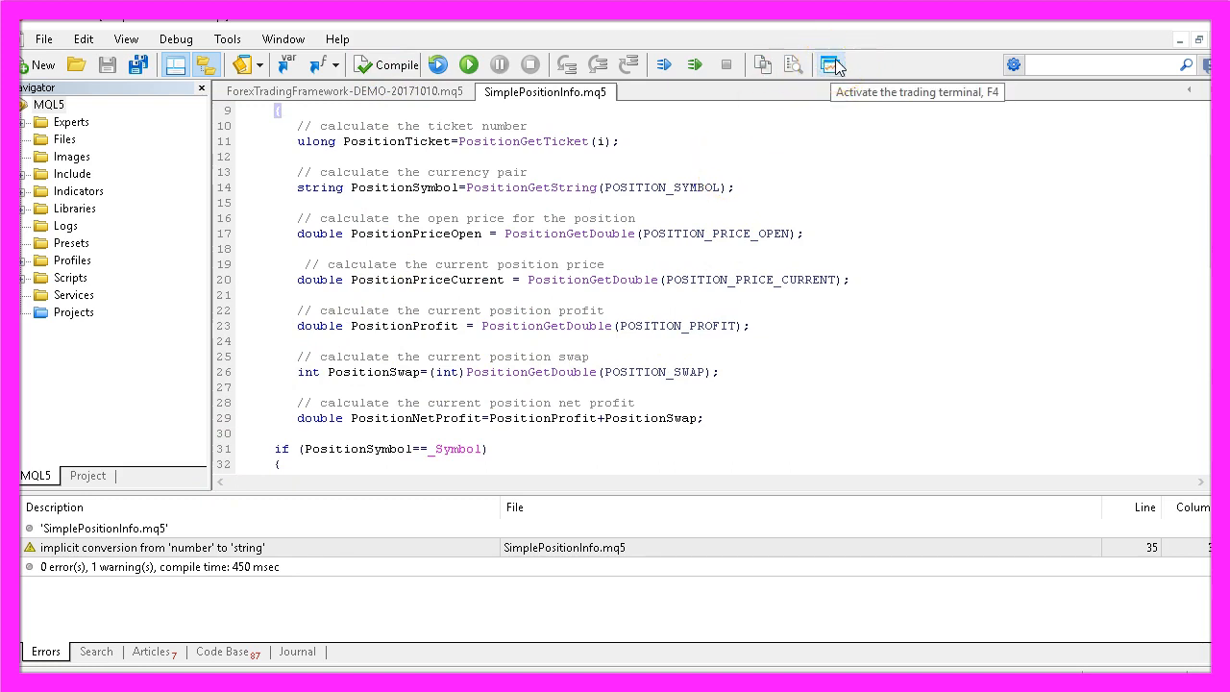
click(830, 65)
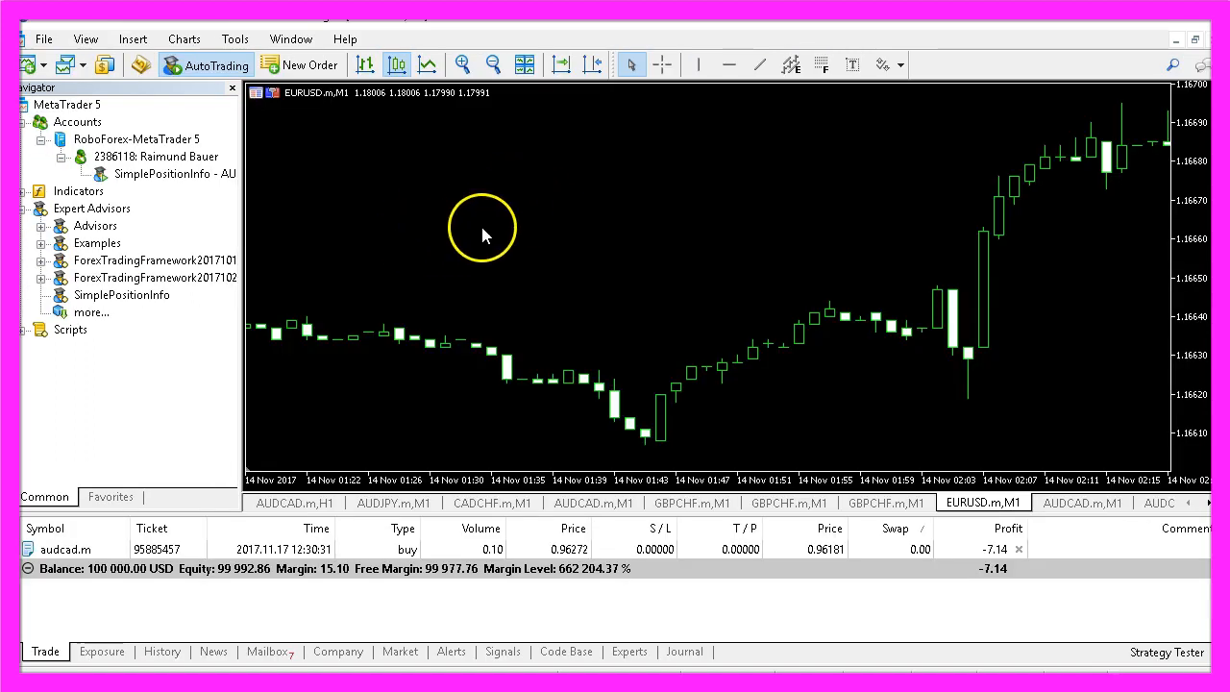
mouse_move(489, 257)
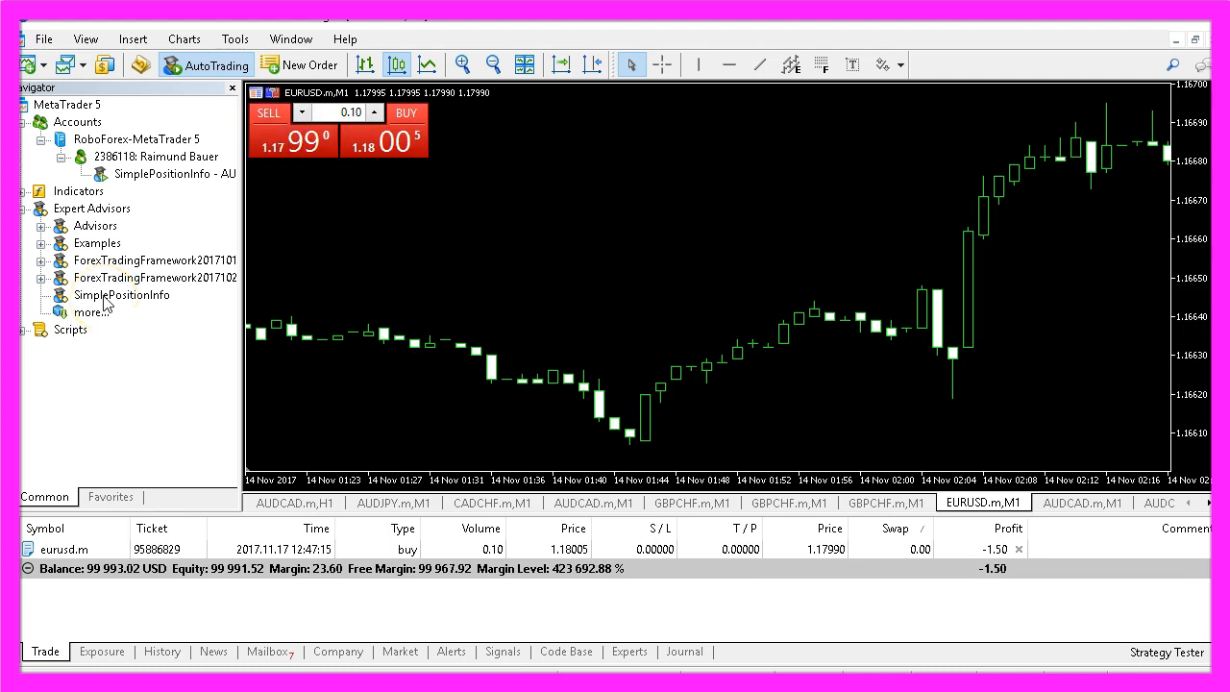
Attach SimplePositionInfo to the EURUSD chart with automated trading allowed, then show the AUDCAD chart.
click(121, 296)
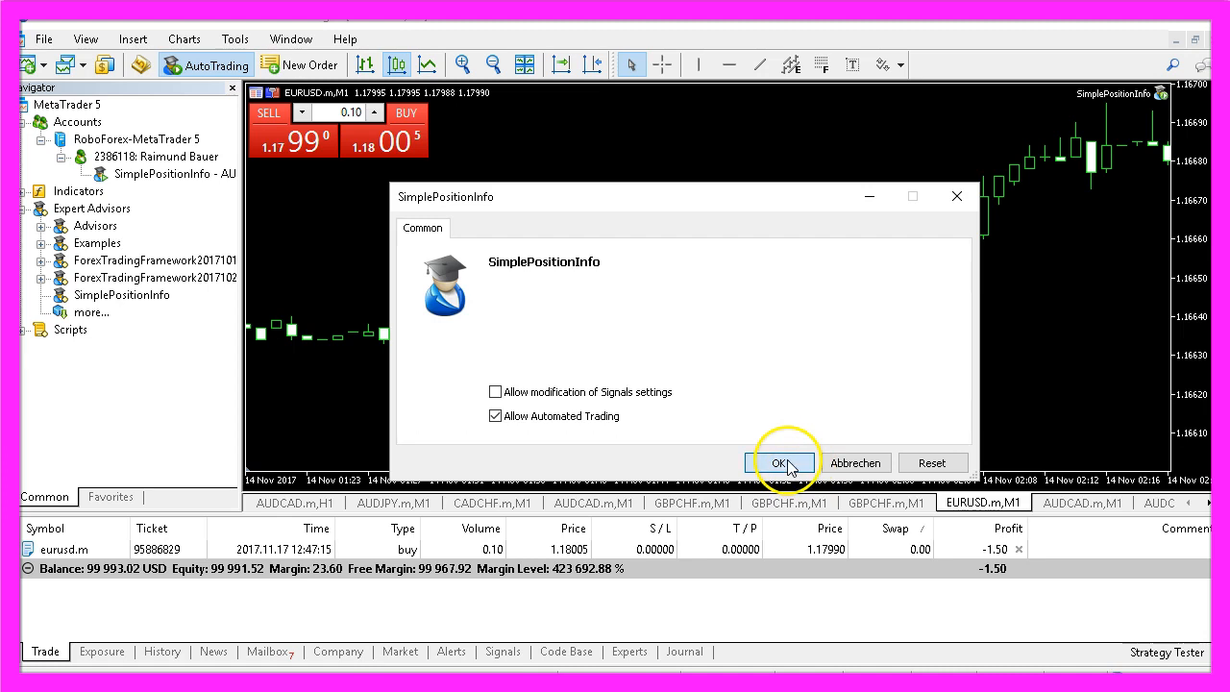
click(780, 461)
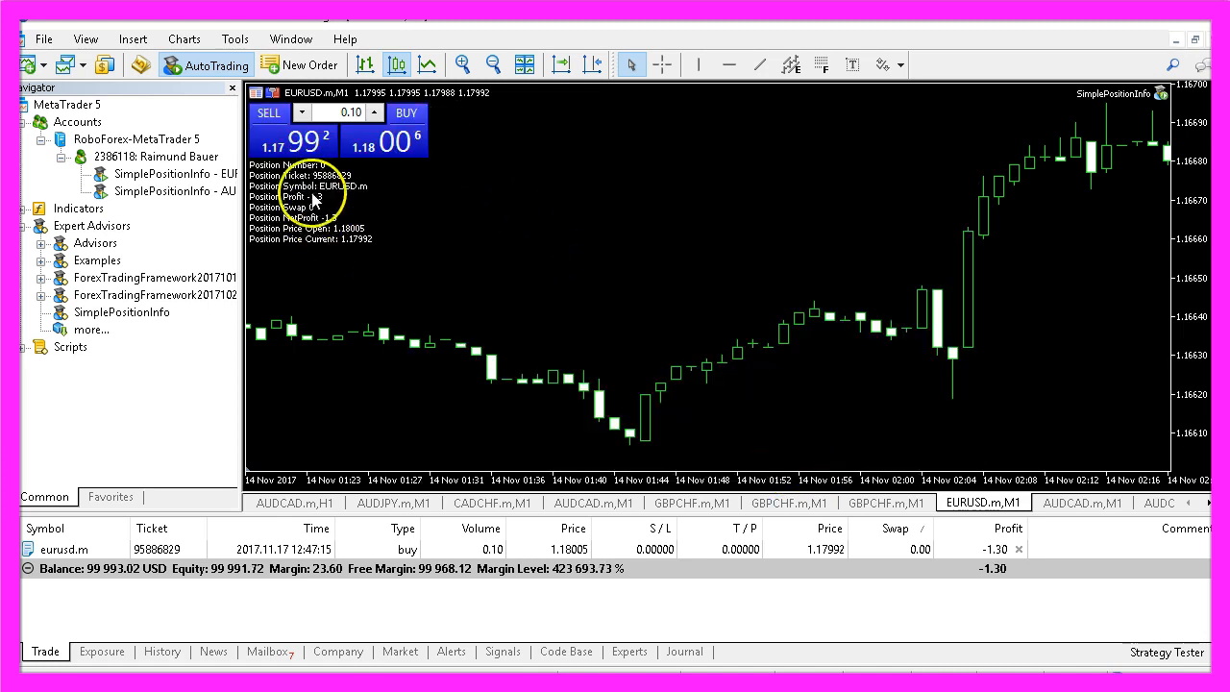
click(1082, 503)
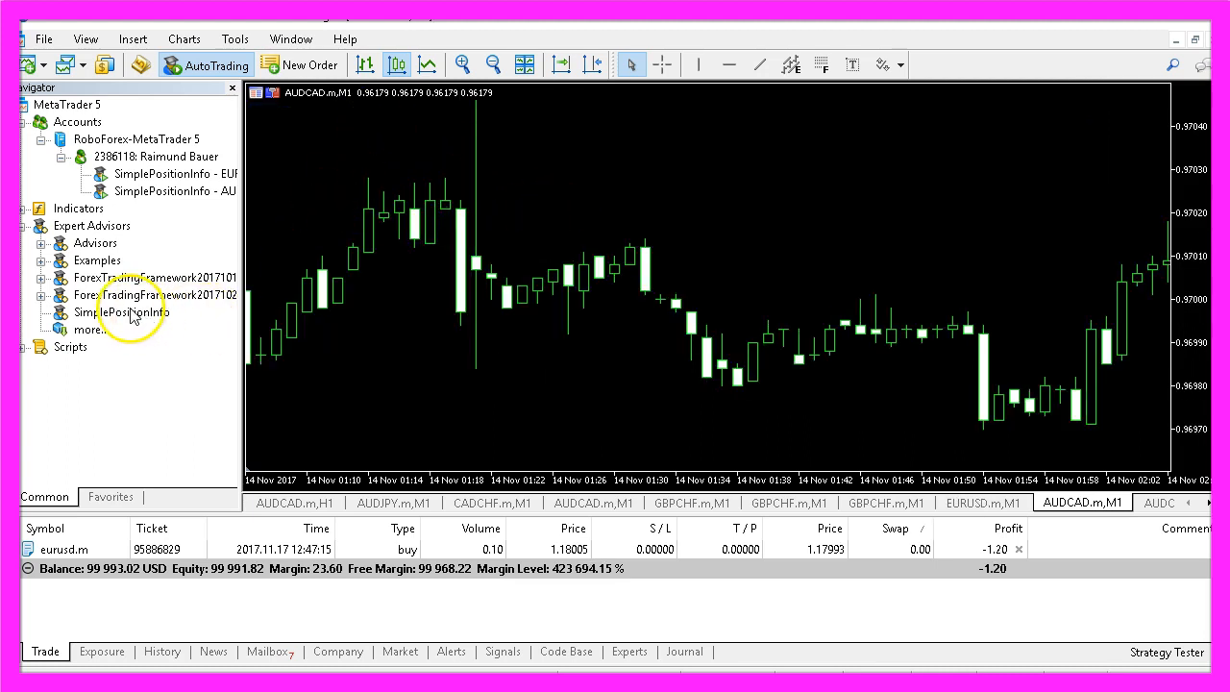
Attach SimplePositionInfo to the AUDCAD chart and enable One Click Trading.
double_click(119, 312)
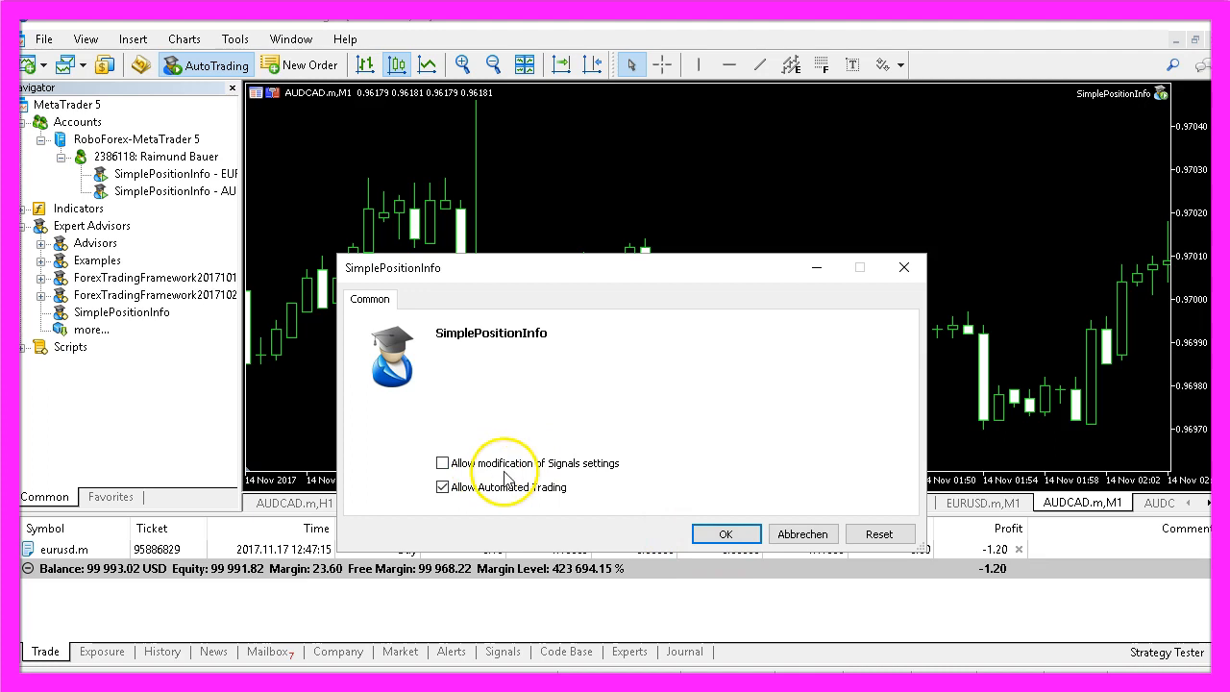
click(727, 534)
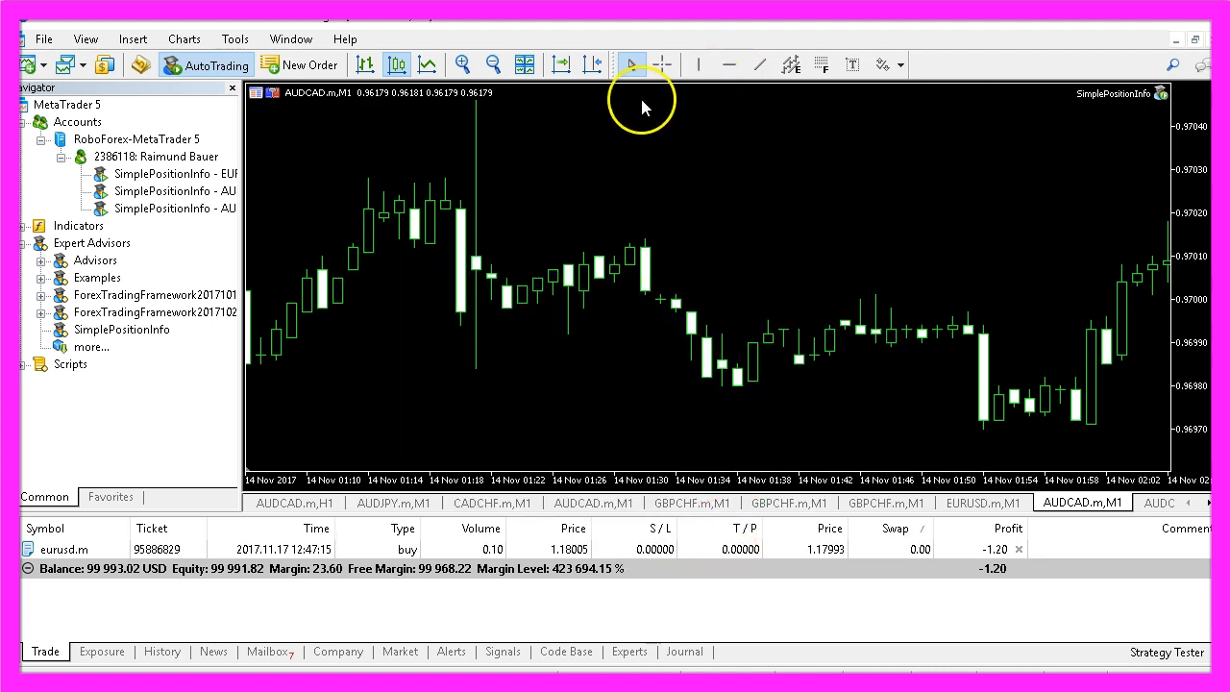
click(630, 66)
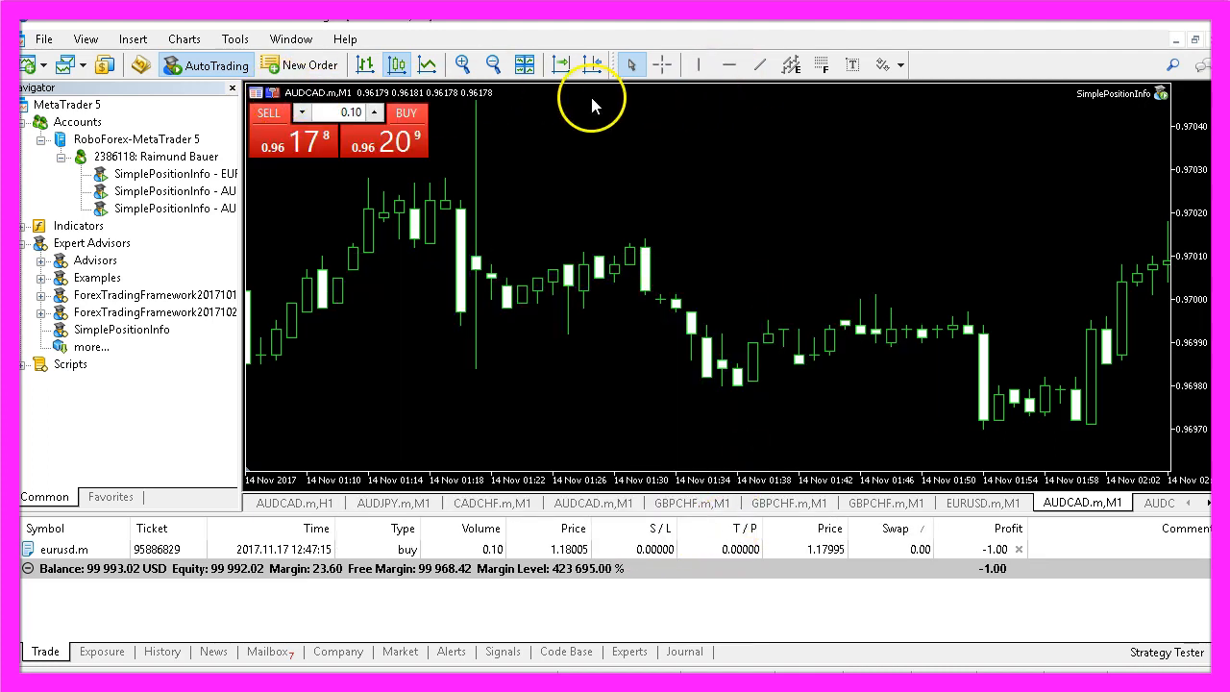
mouse_move(344, 169)
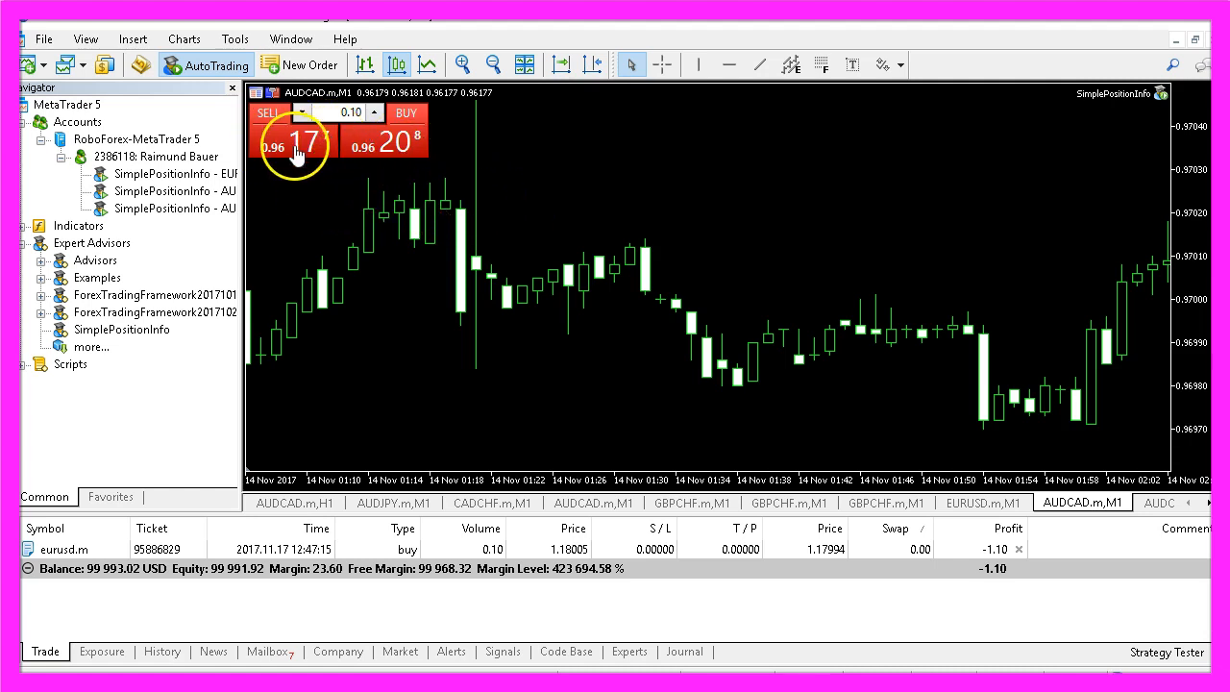
Sell AUDCAD at market so its details appear as the chart comment, then return to EURUSD.
click(269, 112)
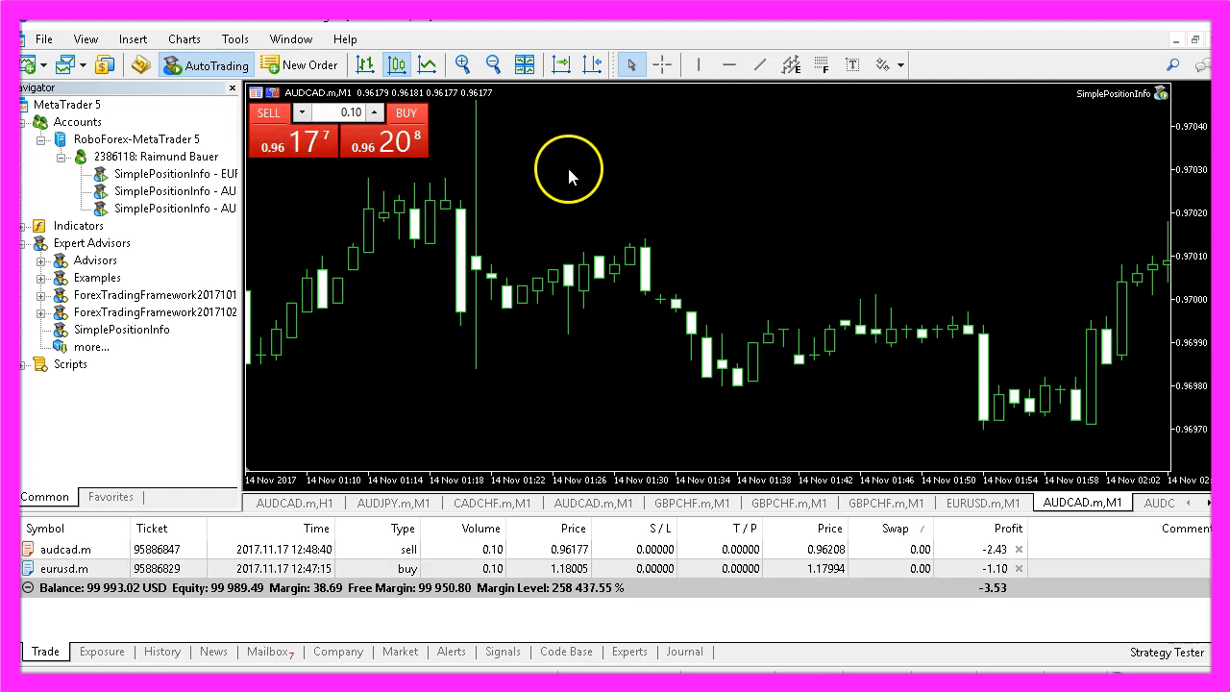
click(438, 550)
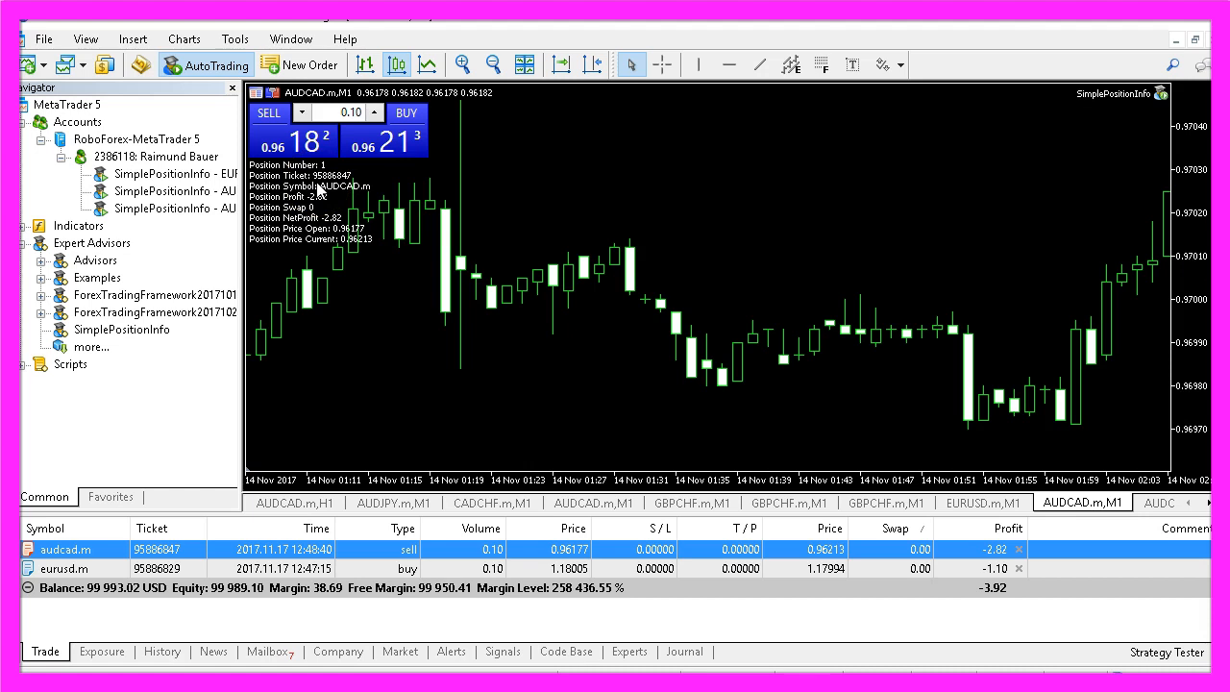
mouse_move(298, 202)
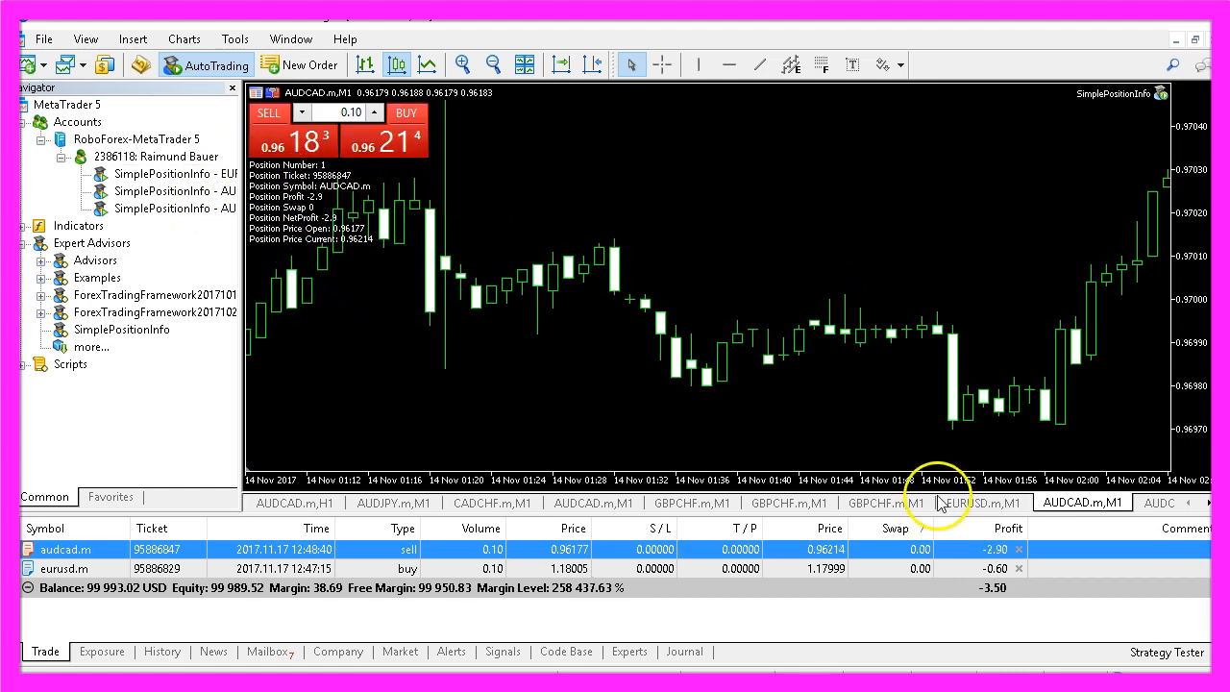
click(982, 504)
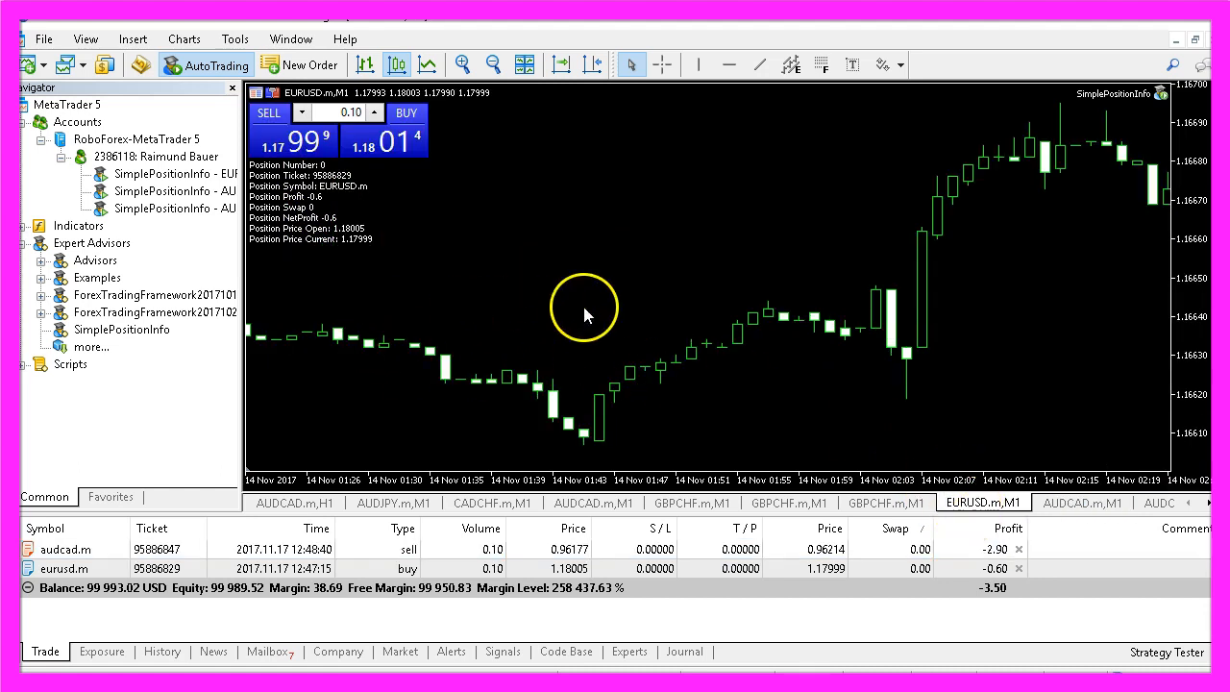